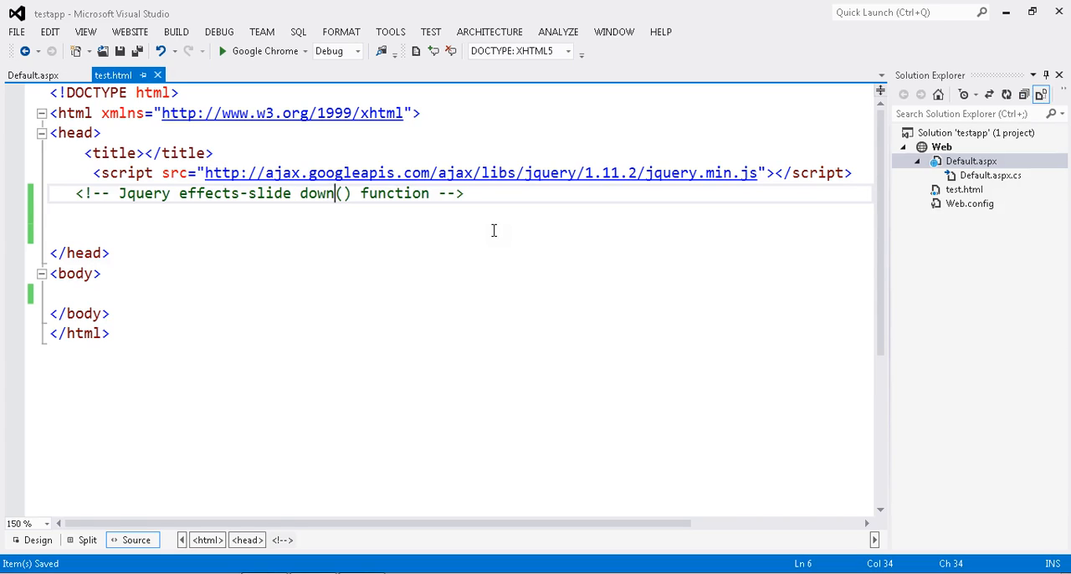
# Type <div id="flip">Click me</div> inside the body of test.html
pyautogui.click(105, 293)
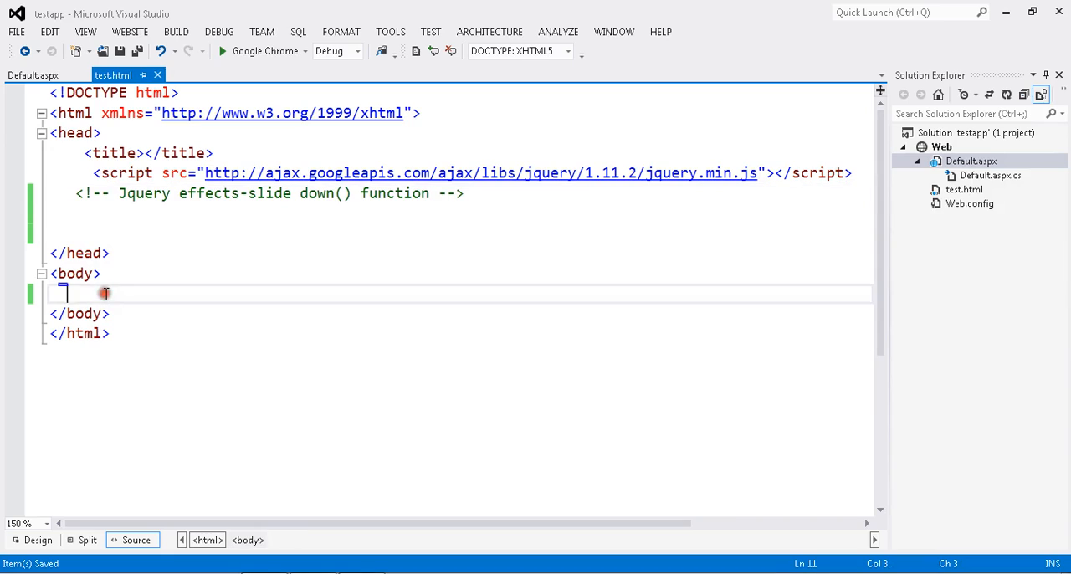
pyautogui.write('<')
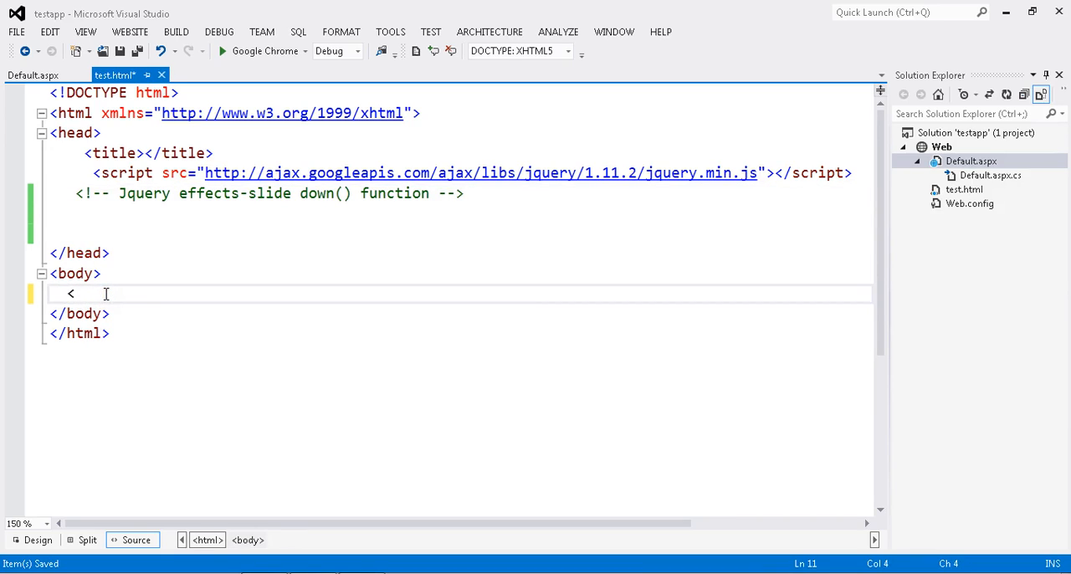
pyautogui.write('div')
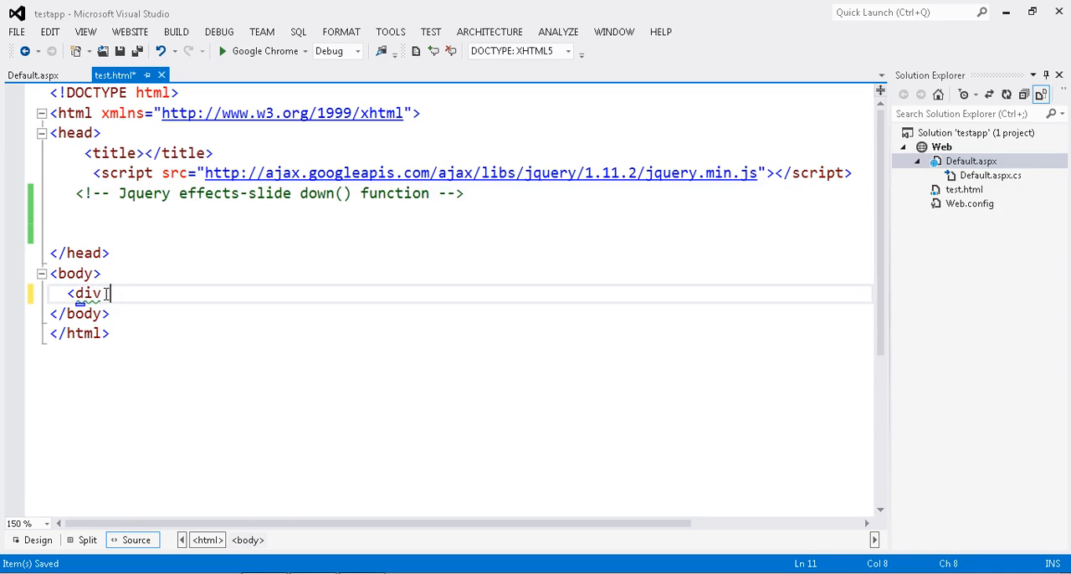
pyautogui.write('id')
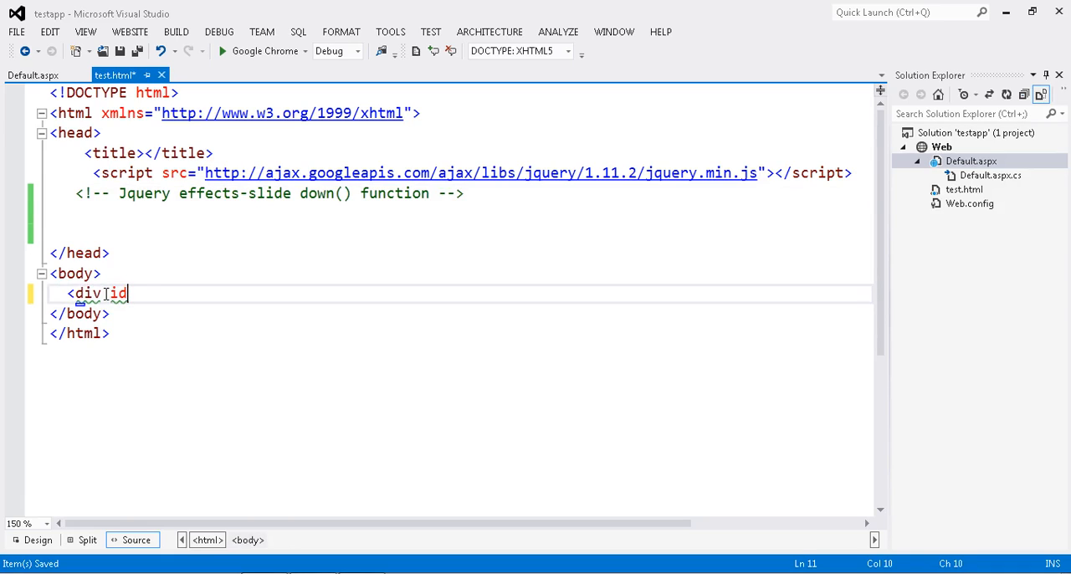
pyautogui.write('="flip"></div>')
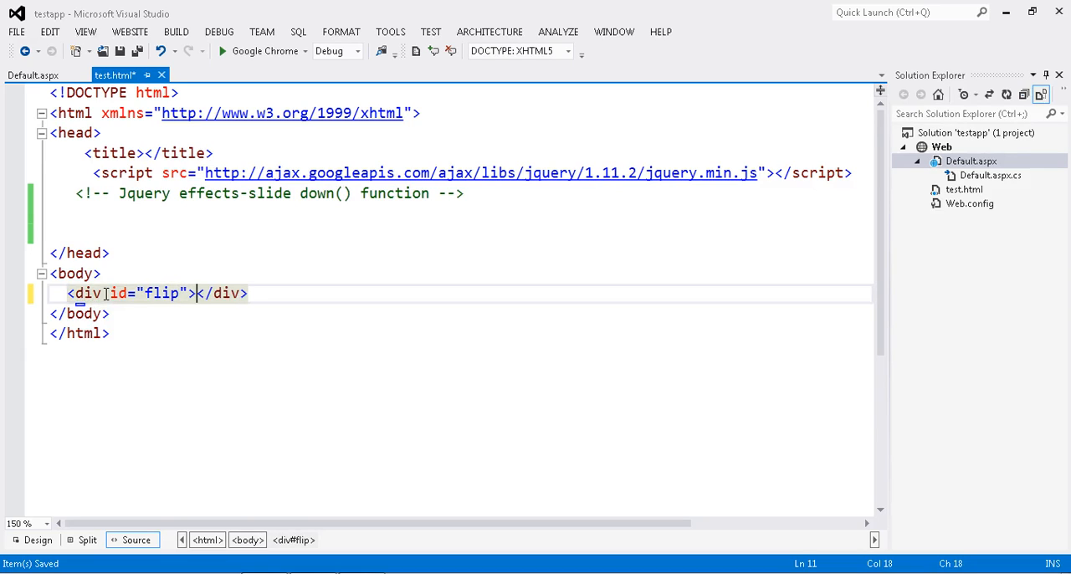
pyautogui.write('Click me')
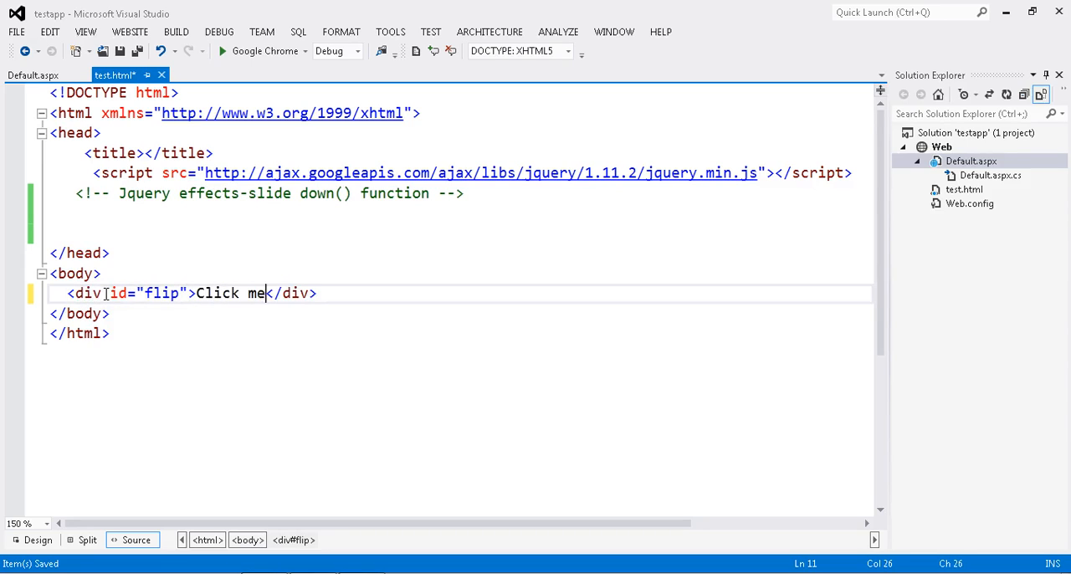
pyautogui.click(353, 292)
pyautogui.write('<d')
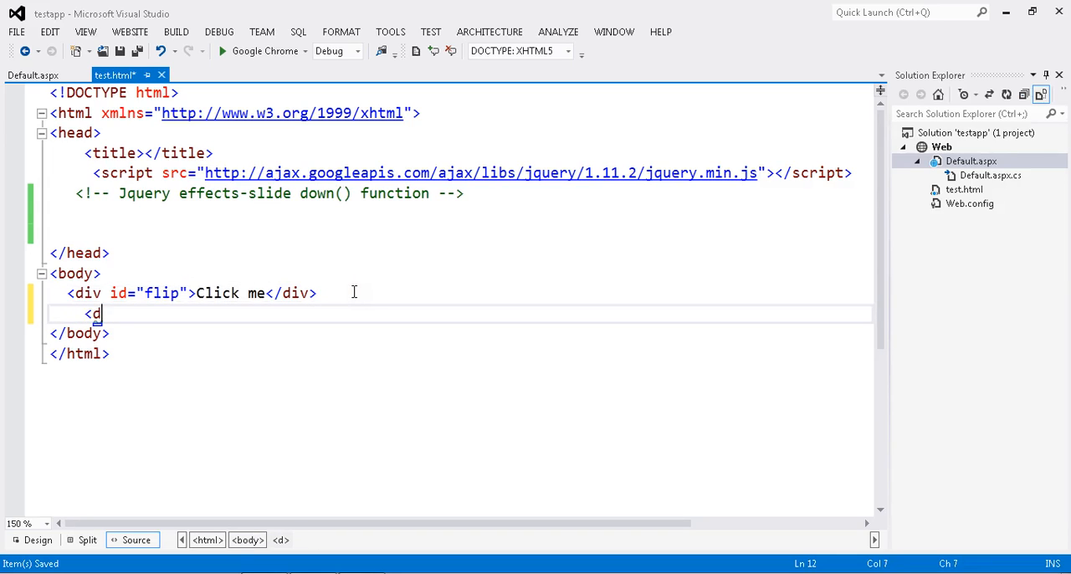
# Type a div with id panel reading 'Hello Go freelancer viewers...!' below the flip div
pyautogui.write('iv id')
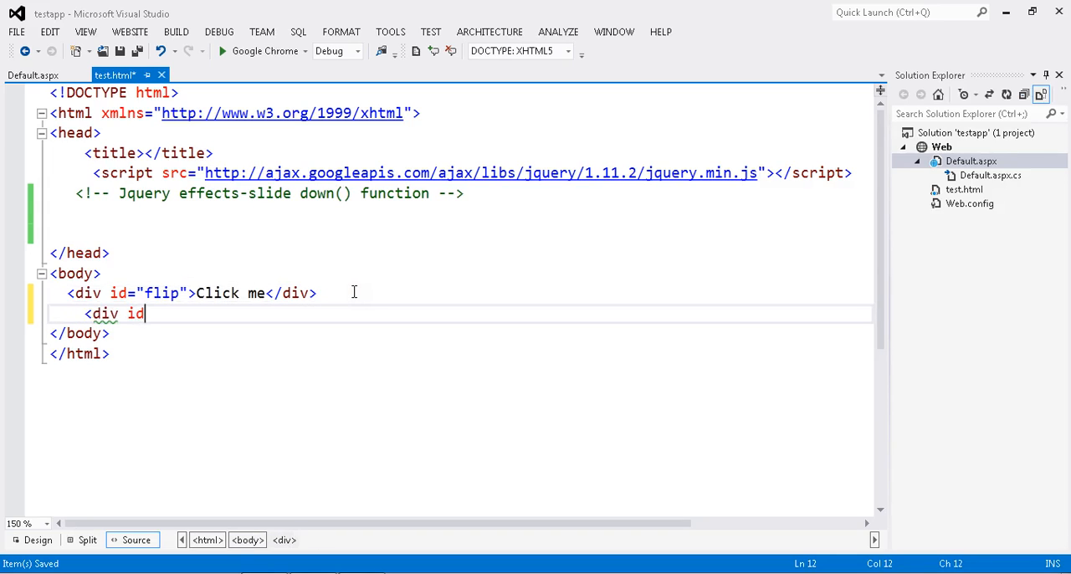
pyautogui.write('="p"')
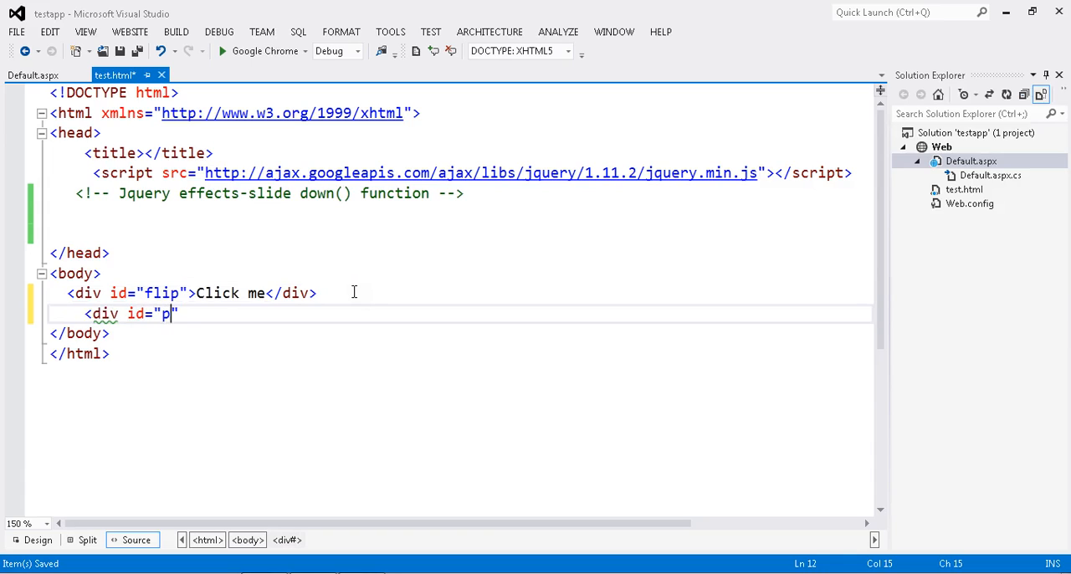
pyautogui.write('anel')
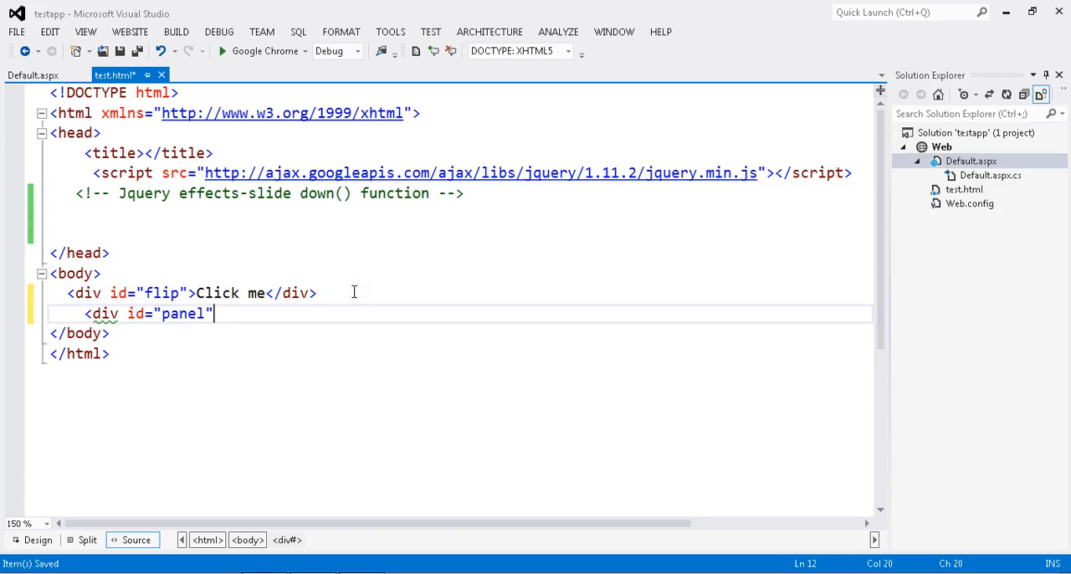
pyautogui.write('></div>')
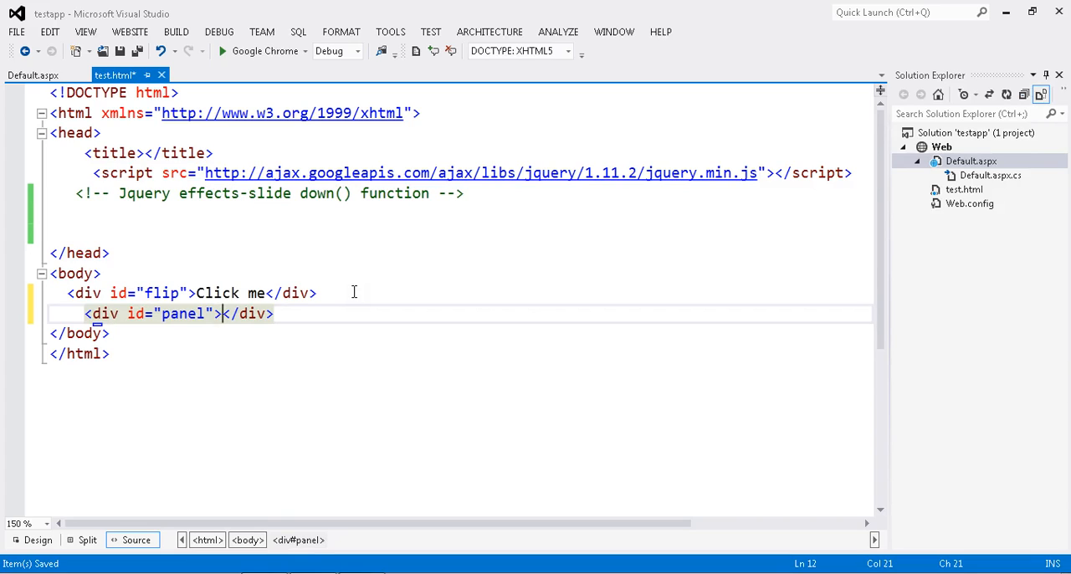
pyautogui.write('Hello')
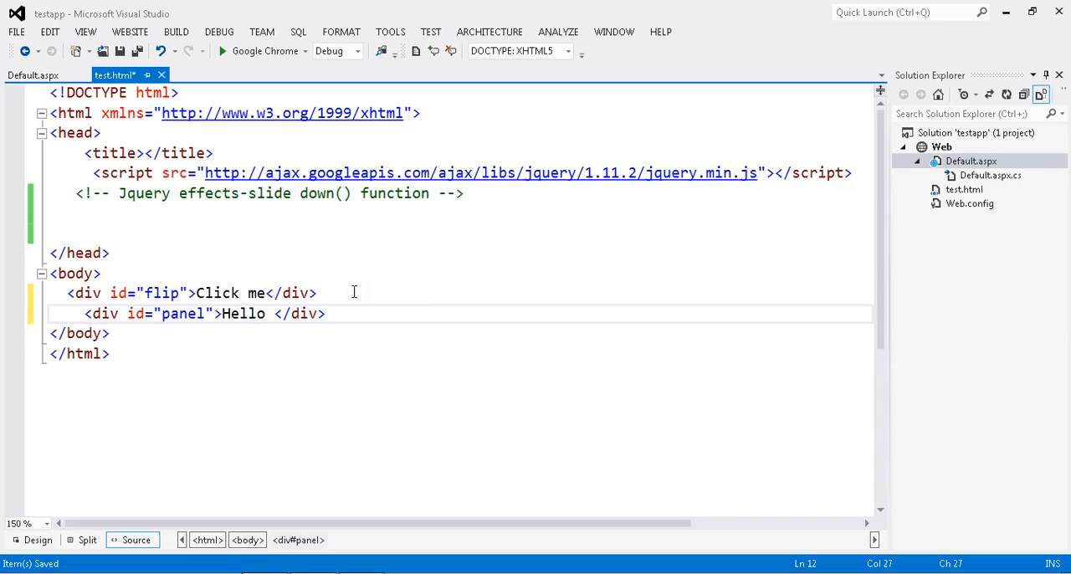
pyautogui.write('Go freela')
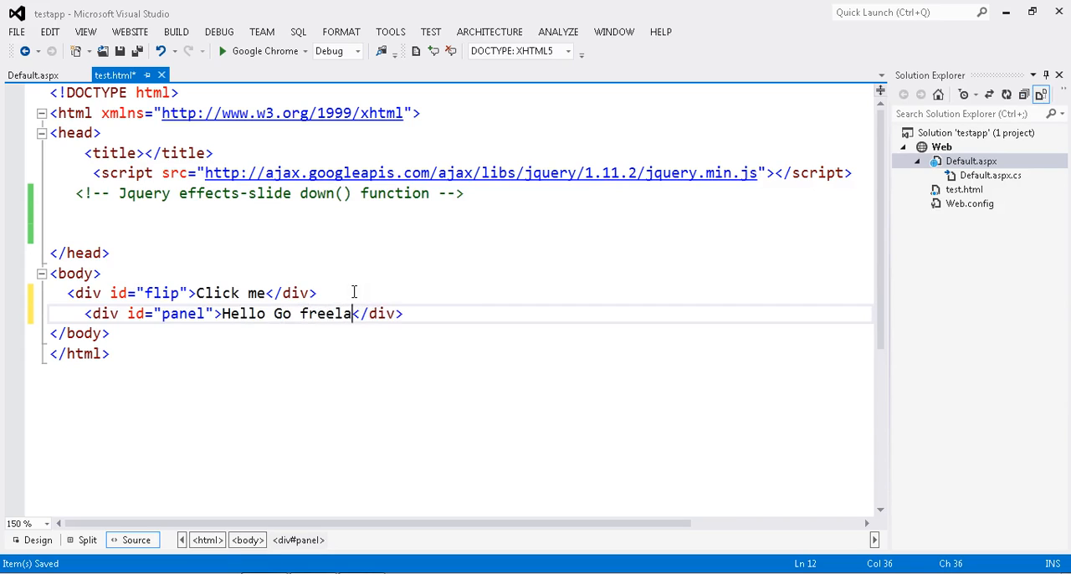
pyautogui.write('ncer vi')
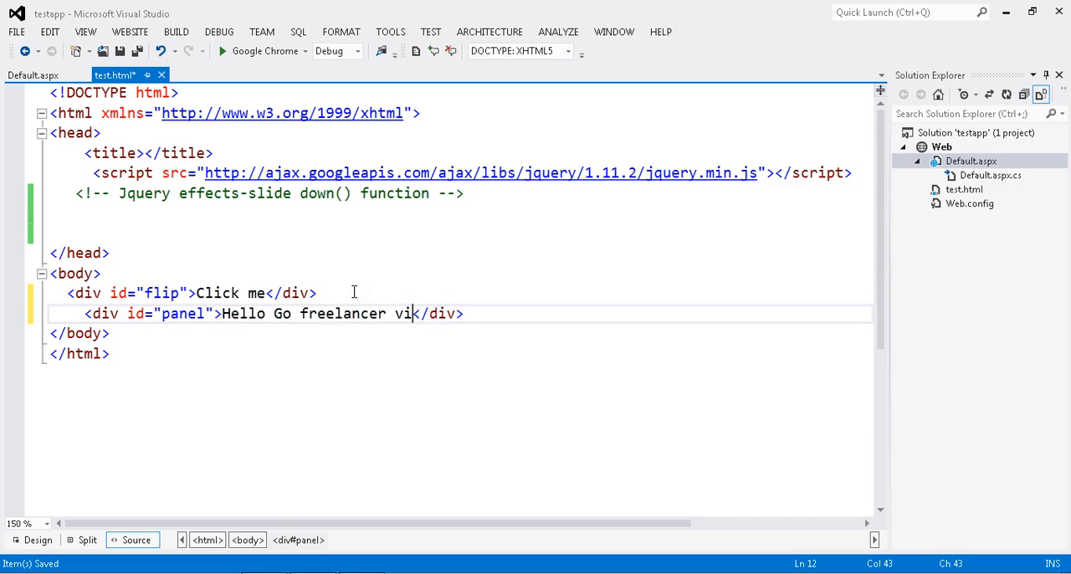
pyautogui.write('ewers')
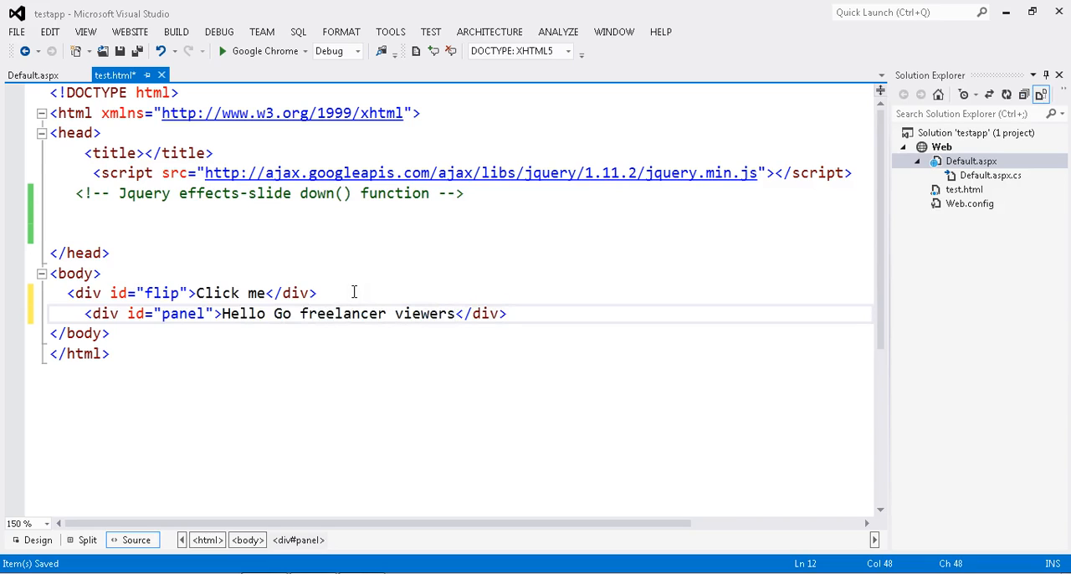
pyautogui.write('...!')
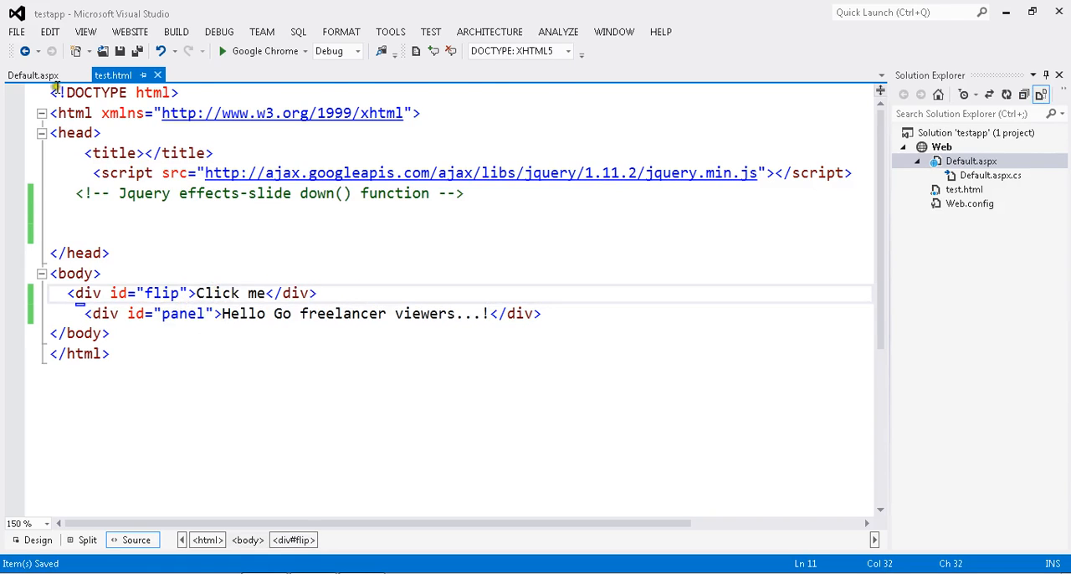
# Paste Default.aspx's style block with the #panel and #flip rules into test.html's head
pyautogui.click(32, 75)
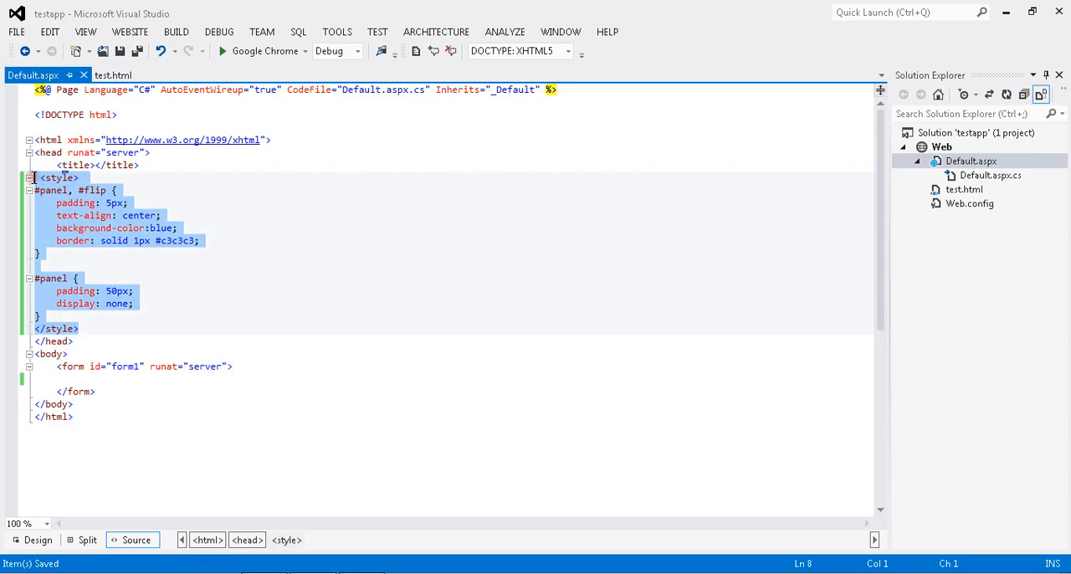
pyautogui.click(113, 74)
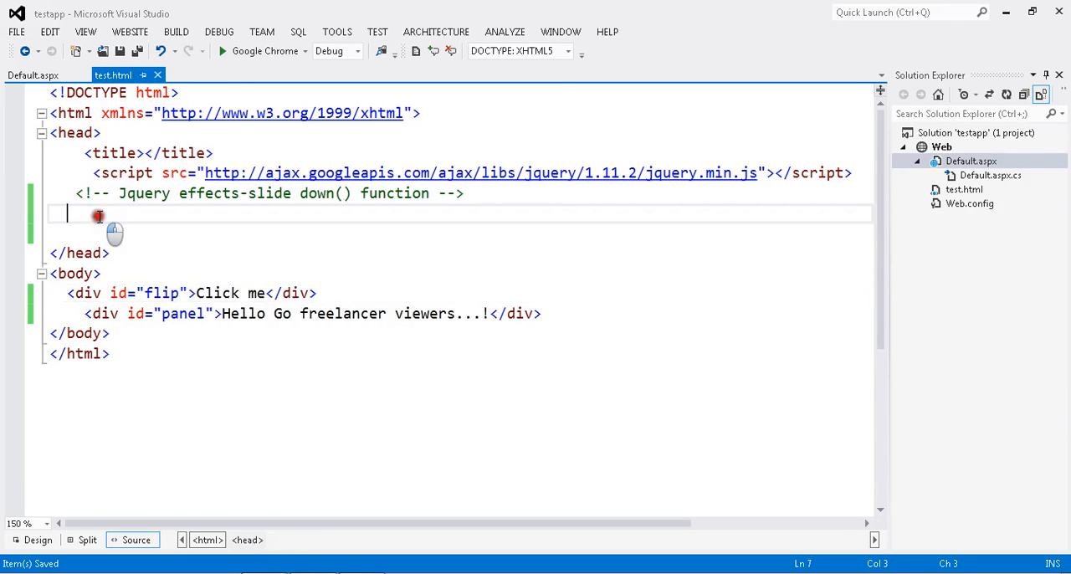
pyautogui.write('<style>')
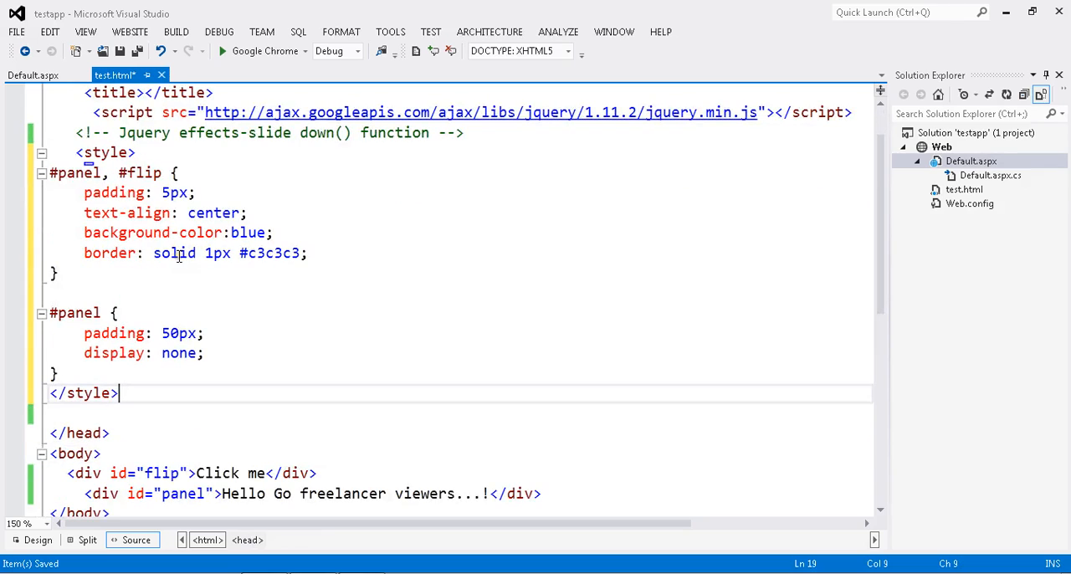
pyautogui.click(57, 273)
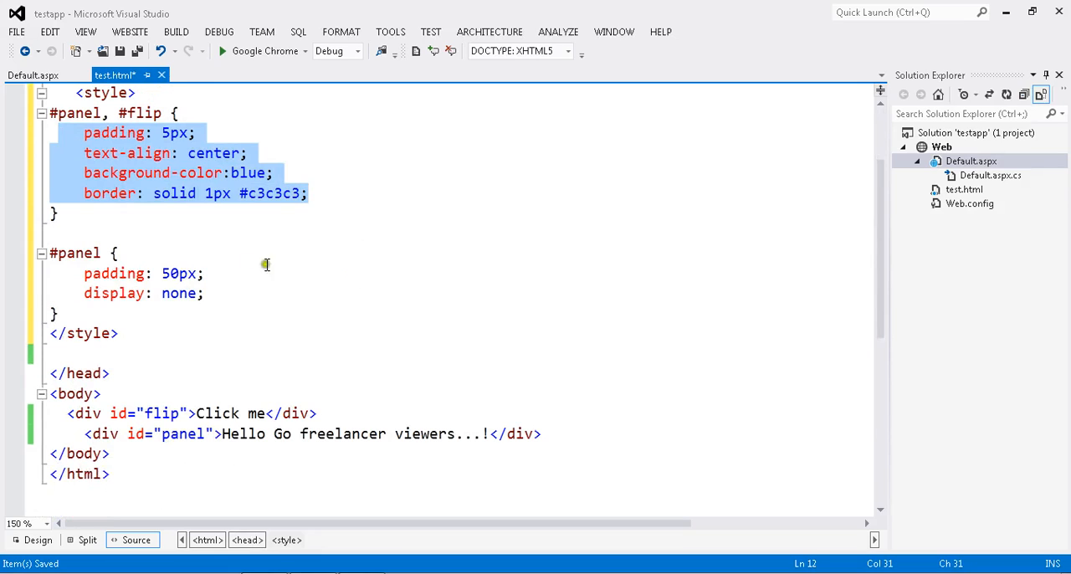
pyautogui.click(119, 253)
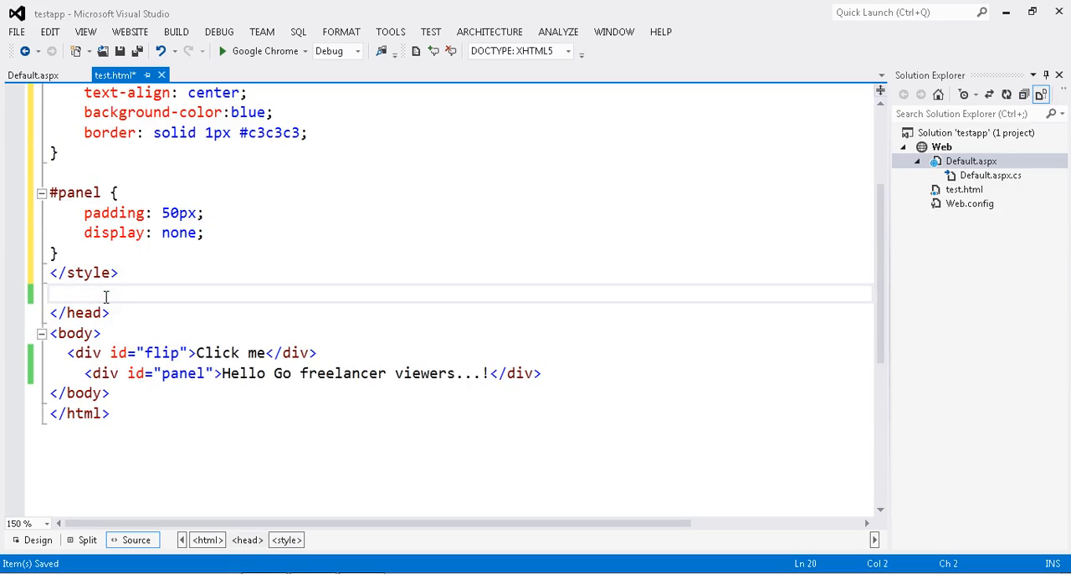
# Add a text/javascript script block containing an empty $(document).ready function
pyautogui.write('<script type')
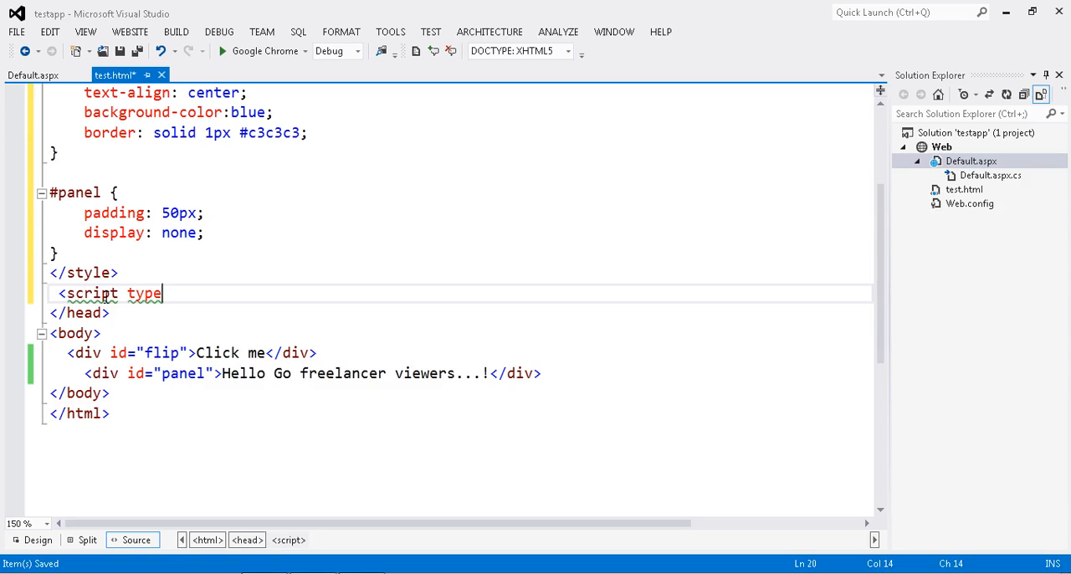
pyautogui.write('="text/javascript">')
pyautogui.write('$')
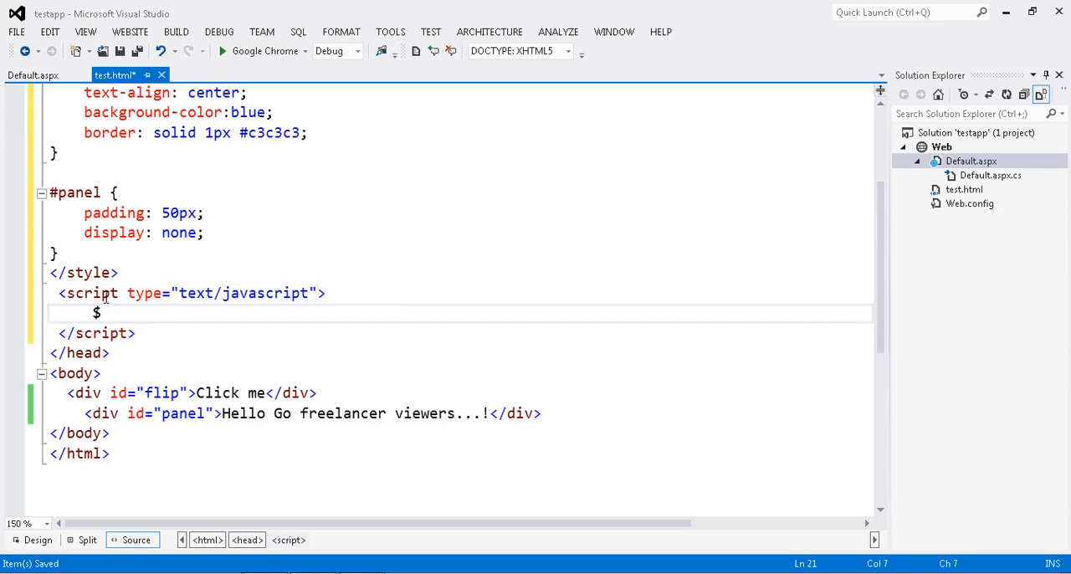
pyautogui.write('(do')
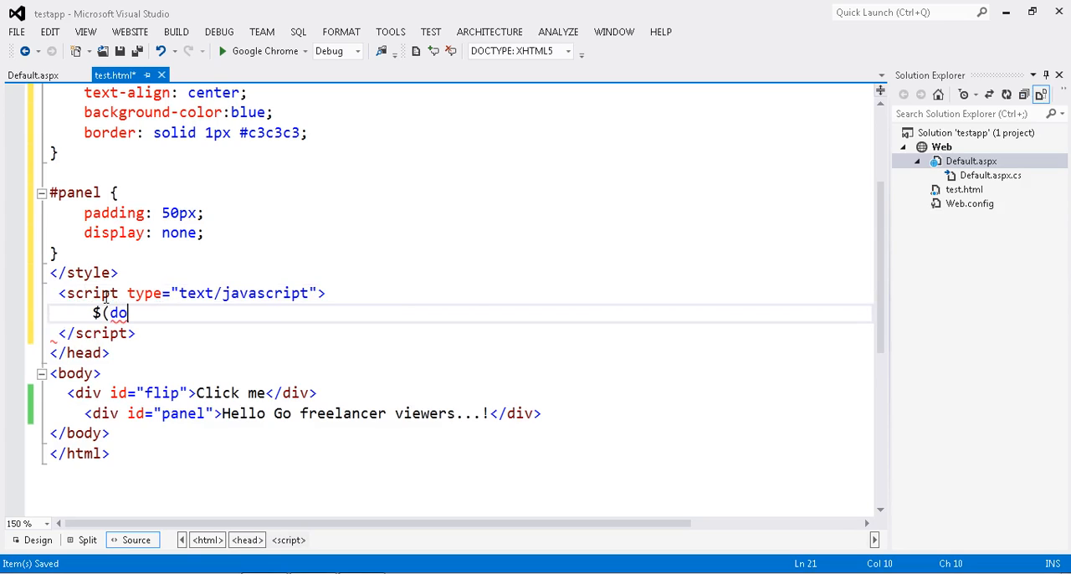
pyautogui.write('cument)')
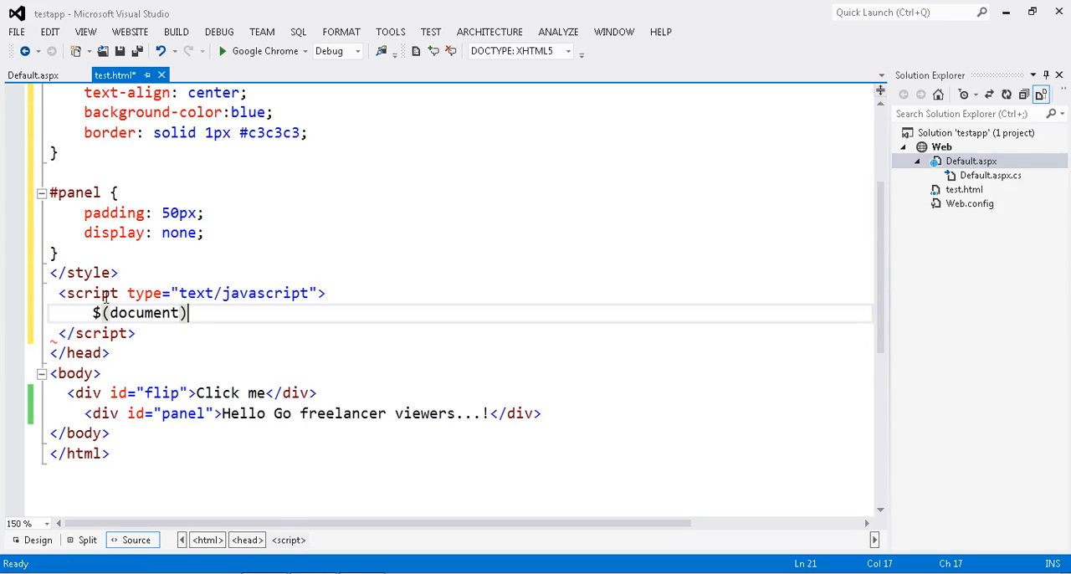
pyautogui.write('.ready')
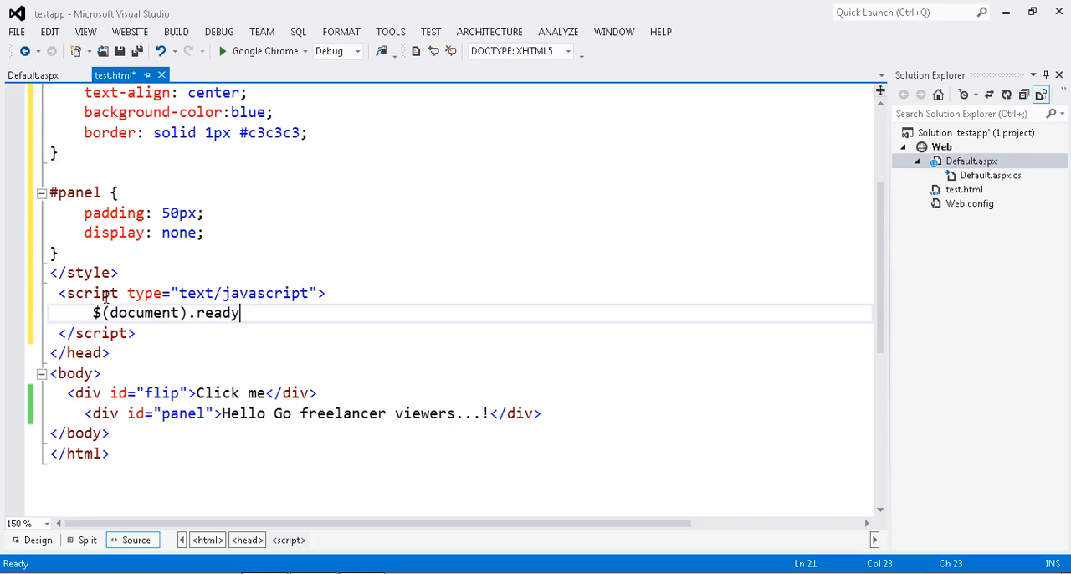
pyautogui.write('(function(')
pyautogui.write('{')
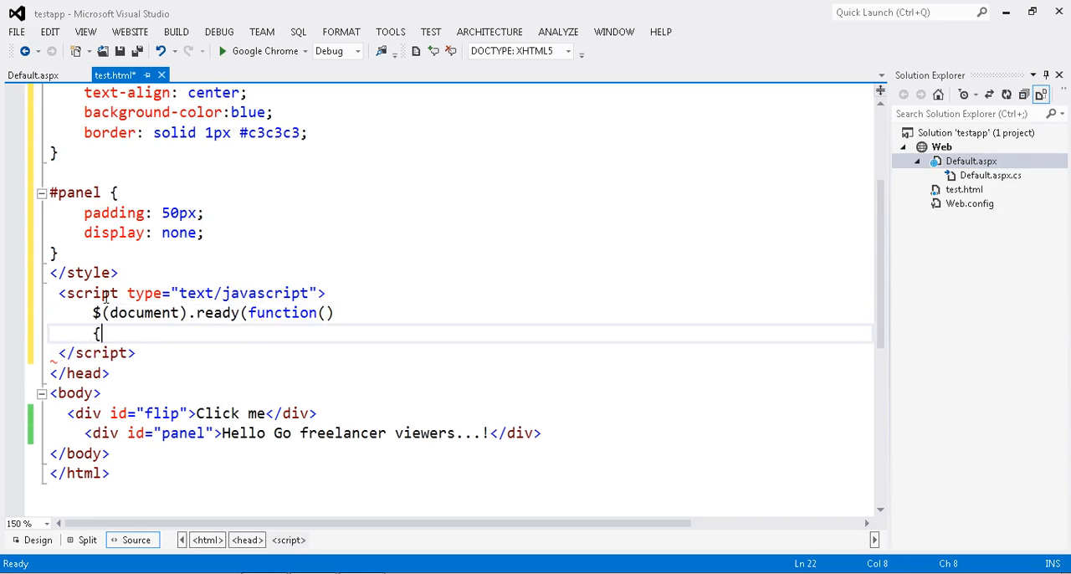
pyautogui.write('});')
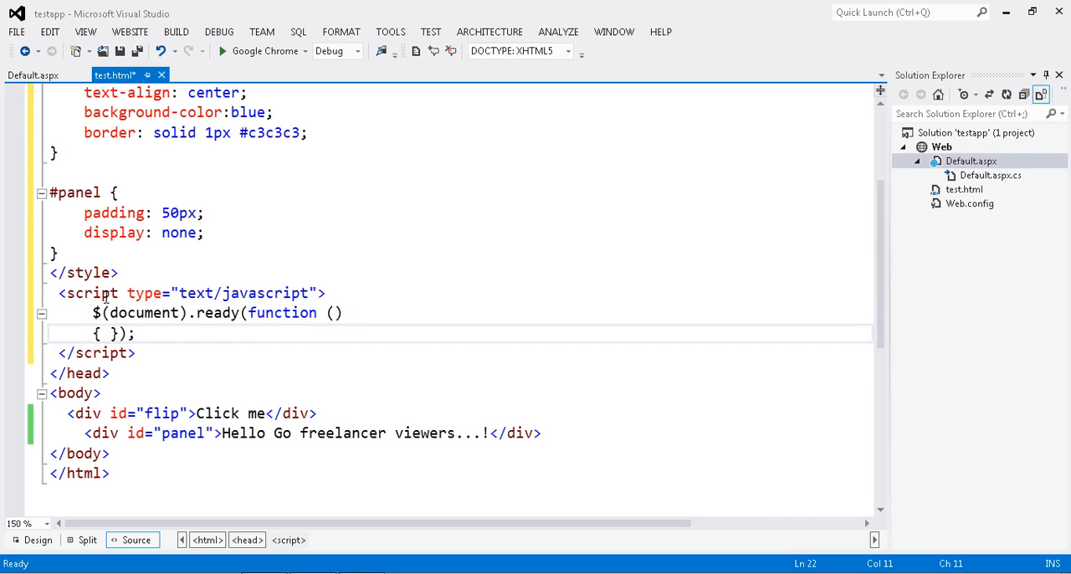
pyautogui.press('Enter')
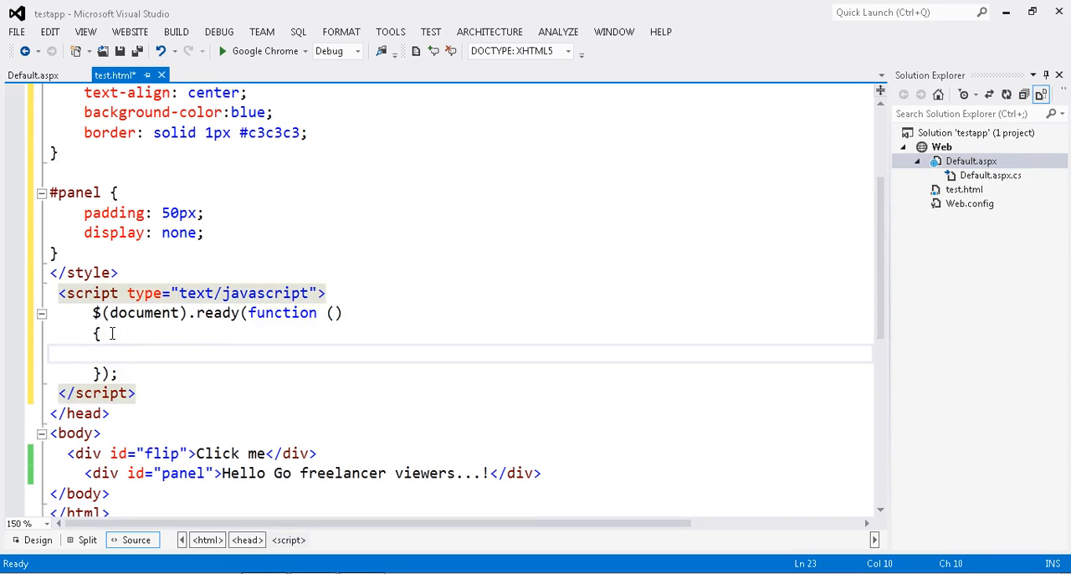
# Start a $("#flip").click(function ...) handler inside the ready function
pyautogui.click(127, 354)
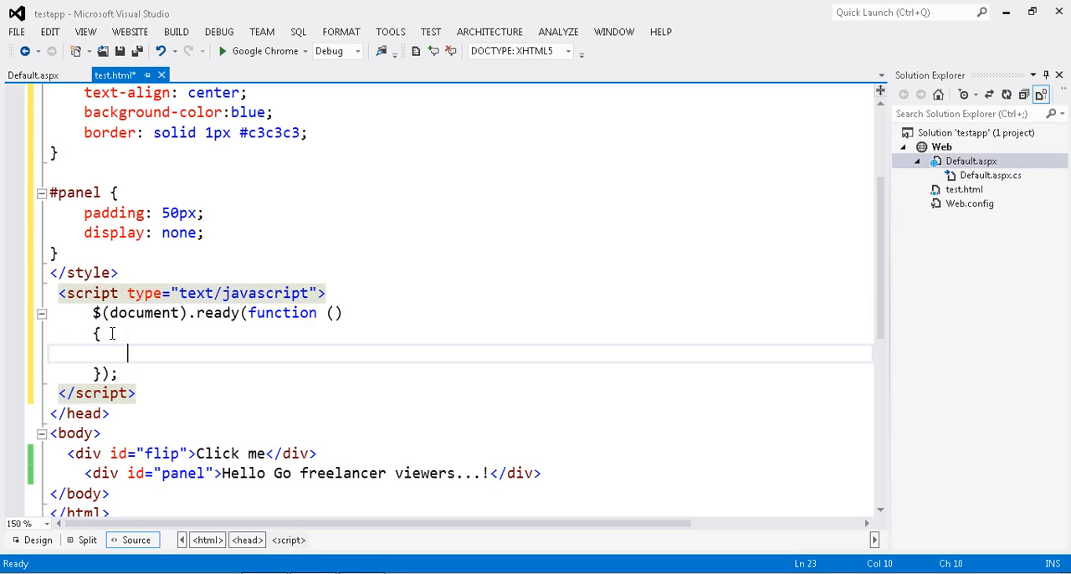
pyautogui.write('$')
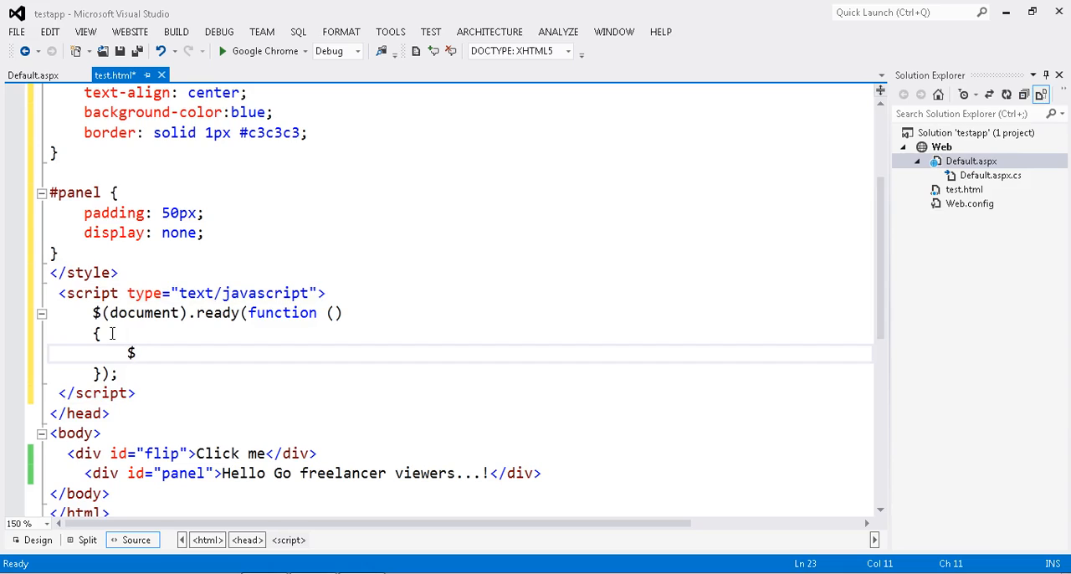
pyautogui.write('("")')
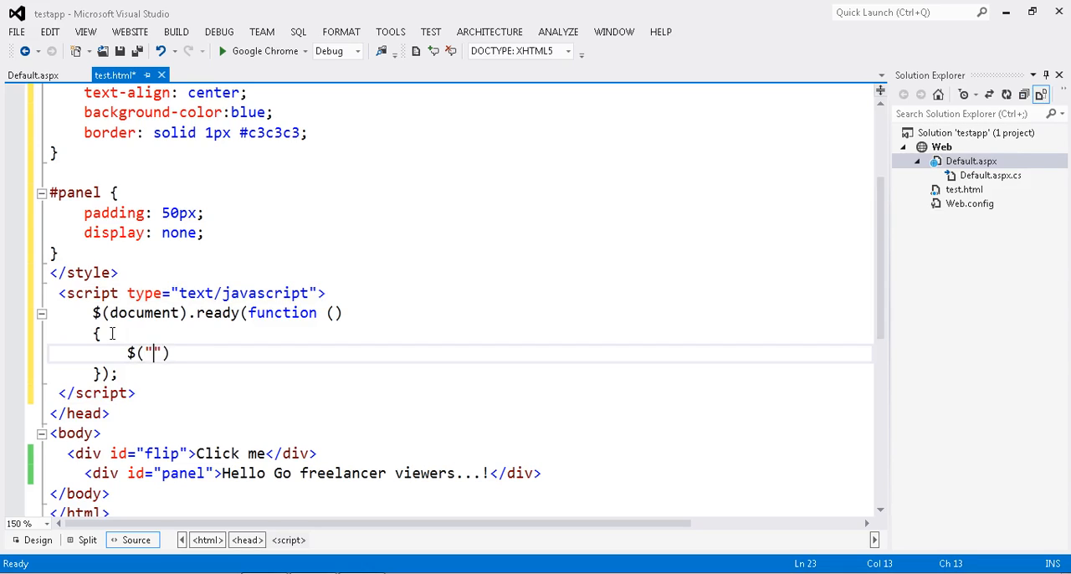
pyautogui.write('#f')
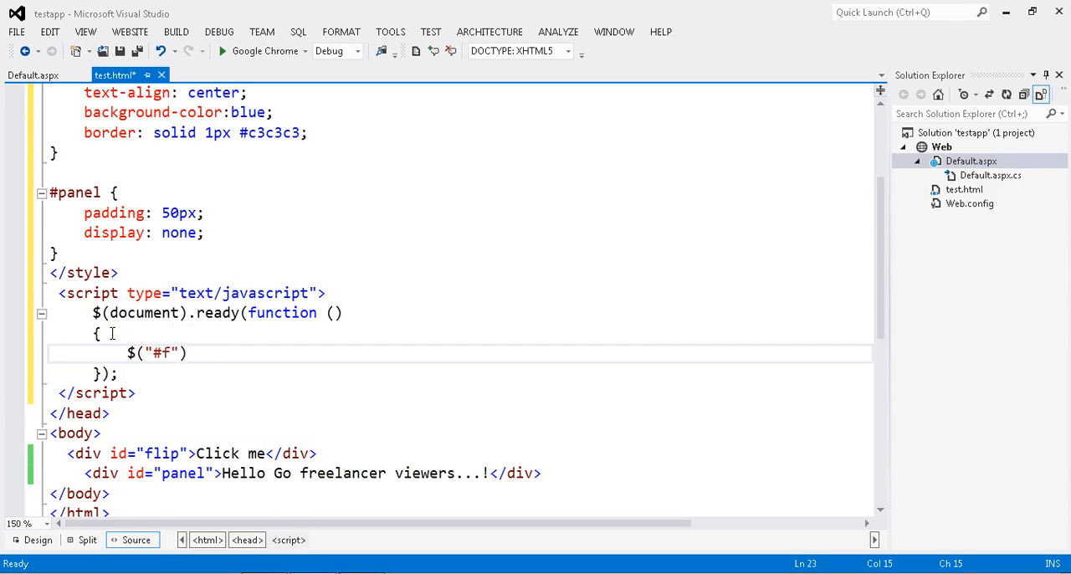
pyautogui.write('lip')
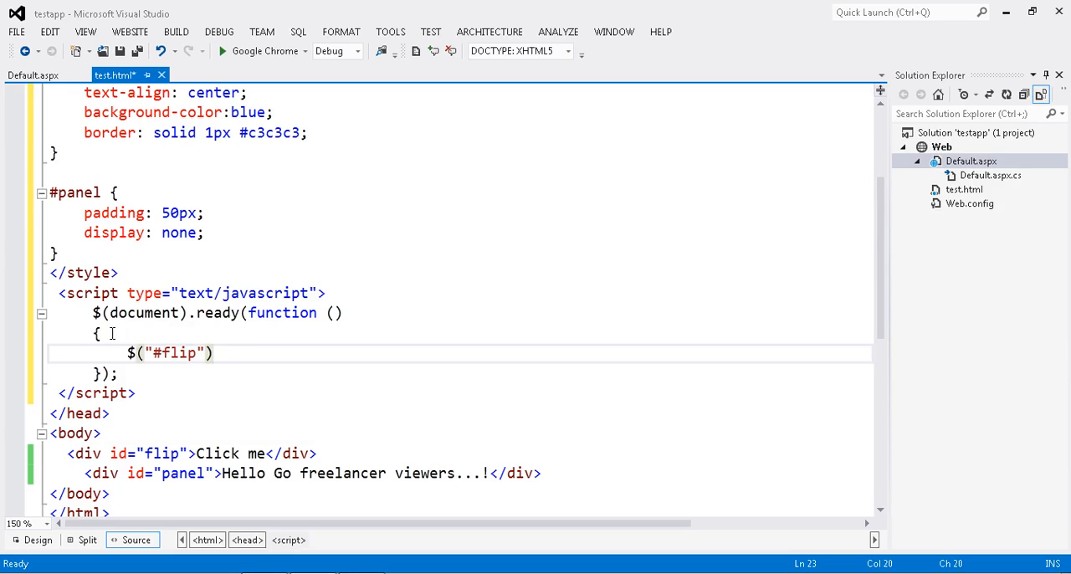
pyautogui.write('.c')
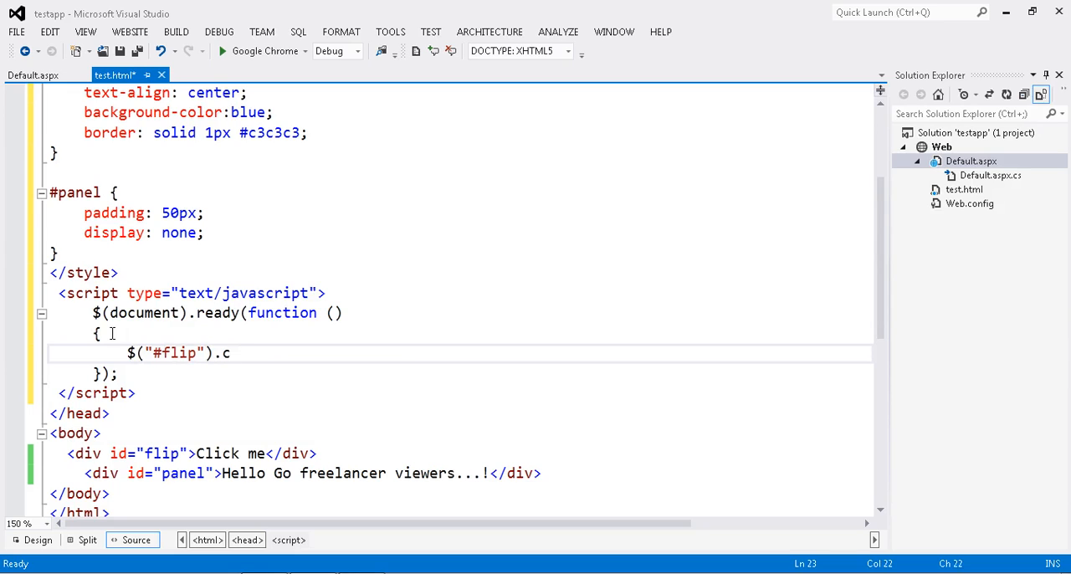
pyautogui.write('lick')
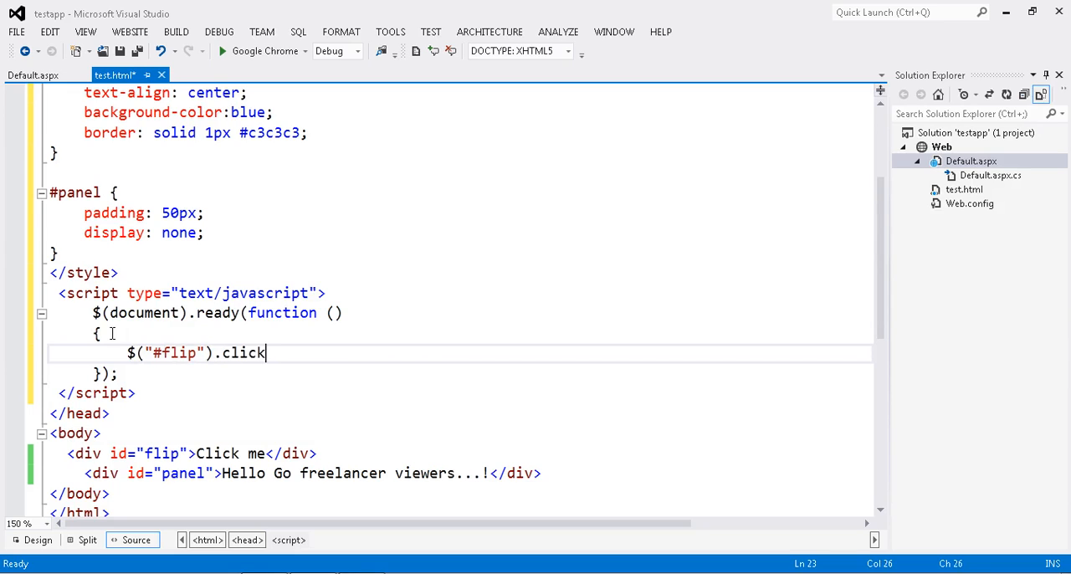
pyautogui.write('(function (')
pyautogui.write('});')
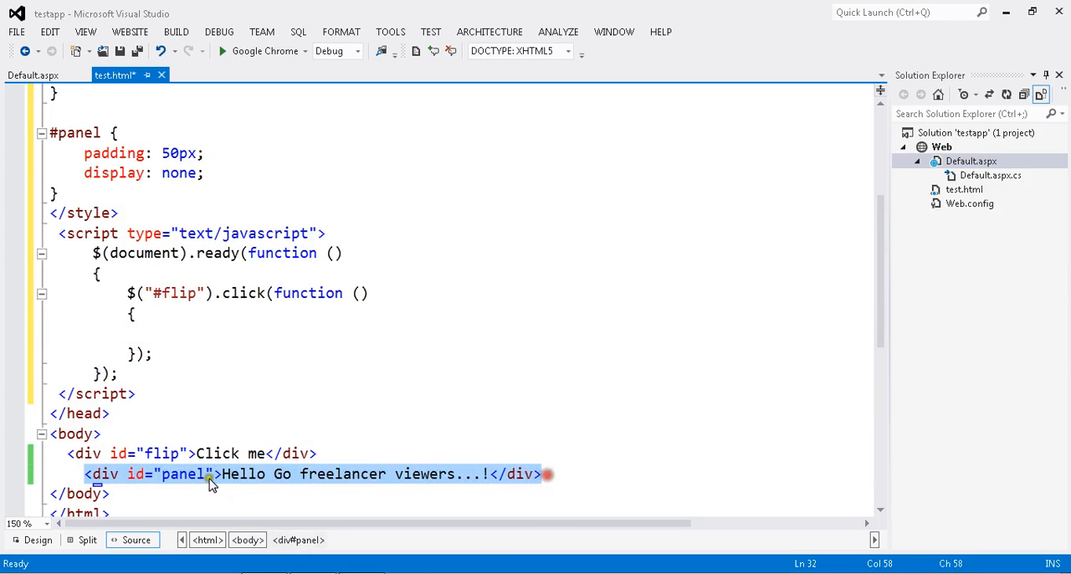
# Type $("#panel").slideDown with a 1000 duration inside the click handler
pyautogui.click(170, 333)
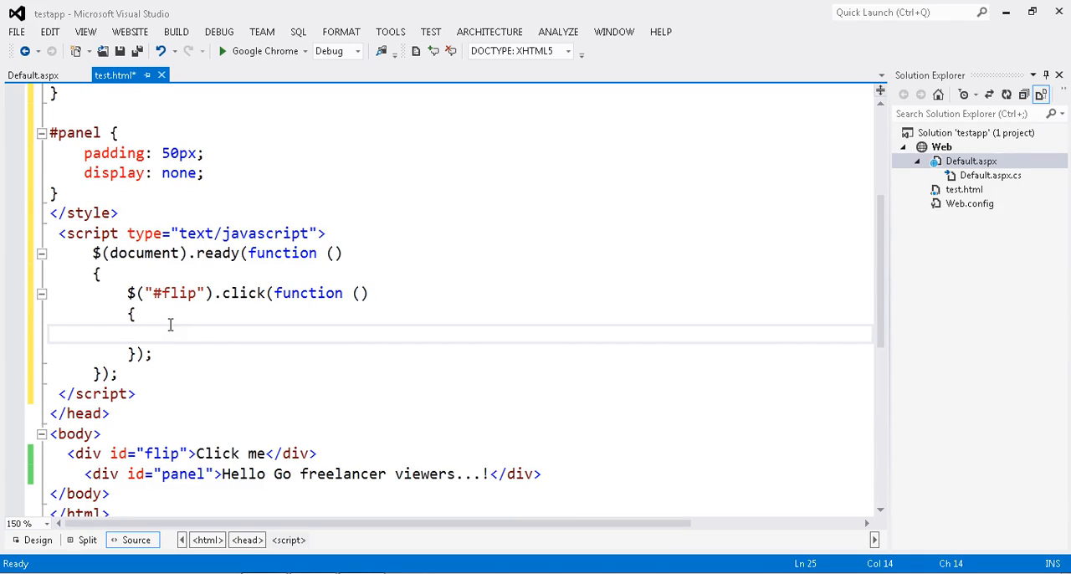
pyautogui.write('$')
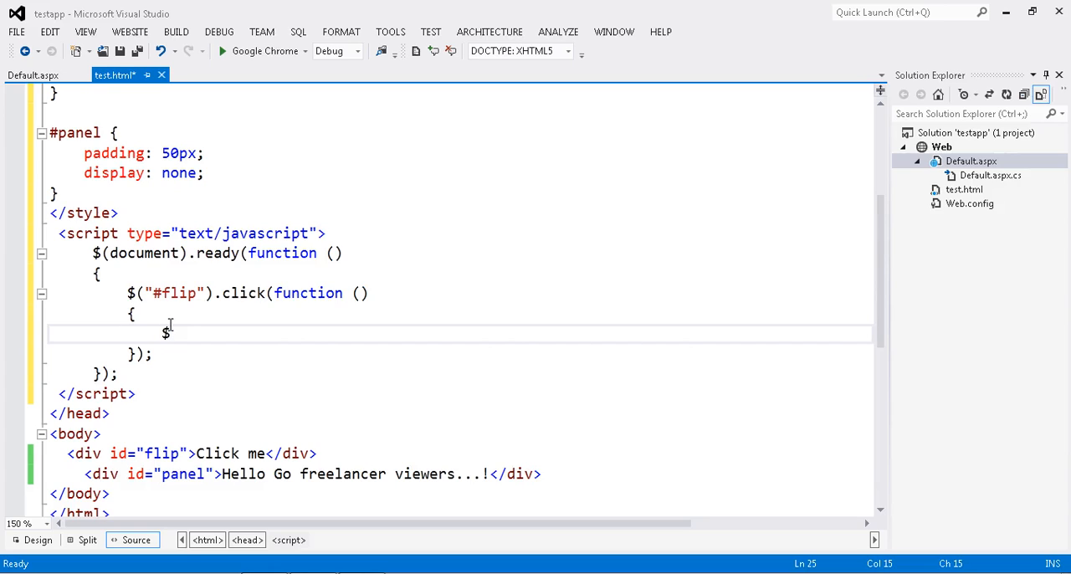
pyautogui.write('("")')
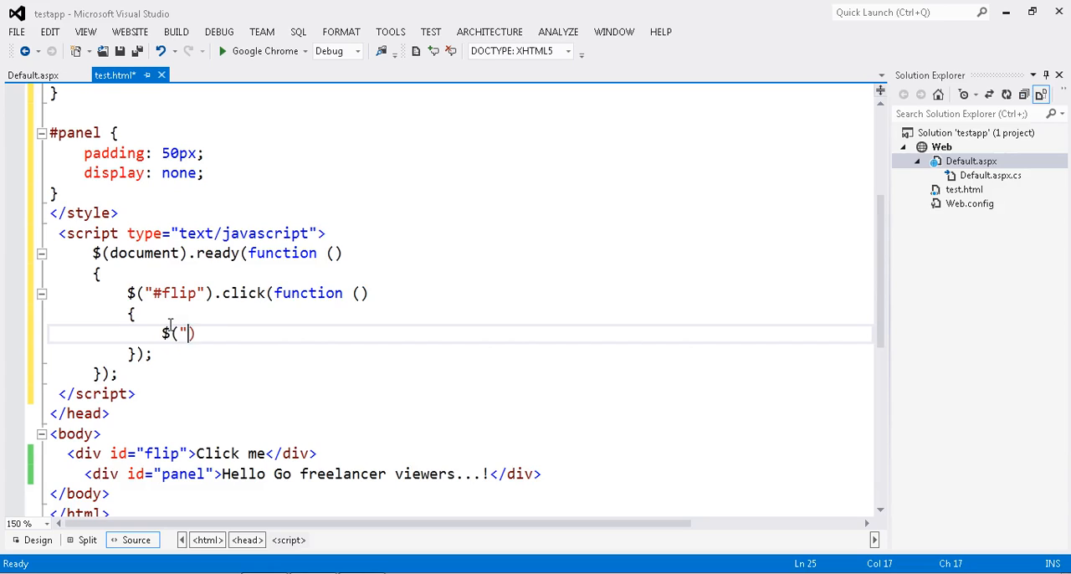
pyautogui.write('#p')
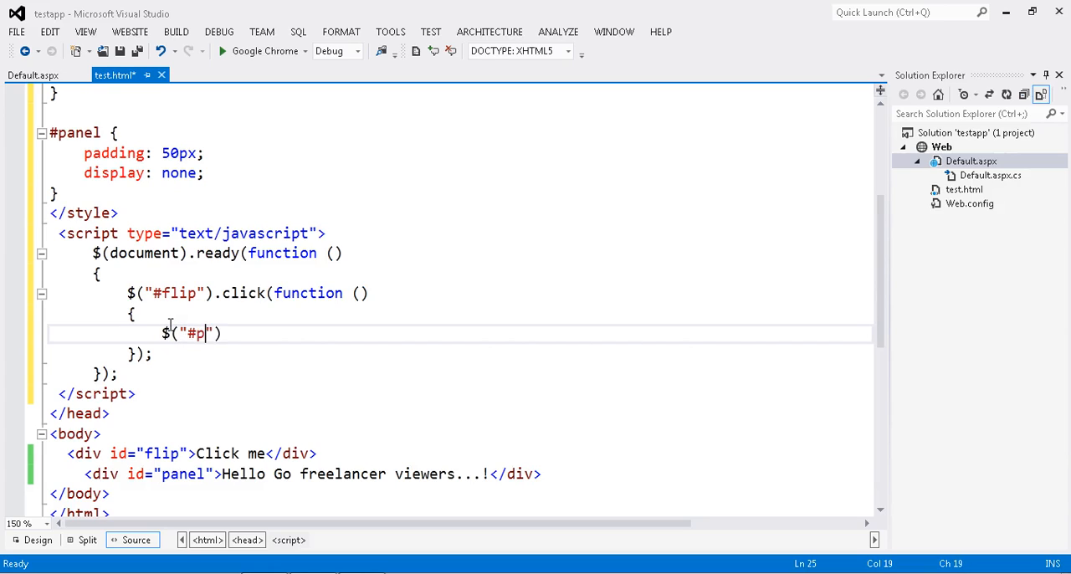
pyautogui.write('anel')
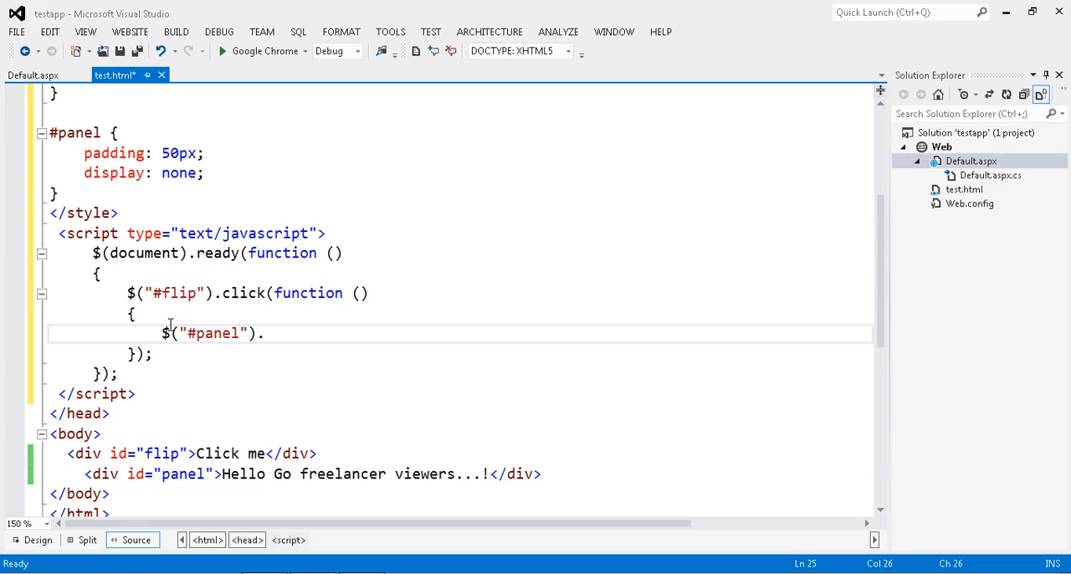
pyautogui.write('sl')
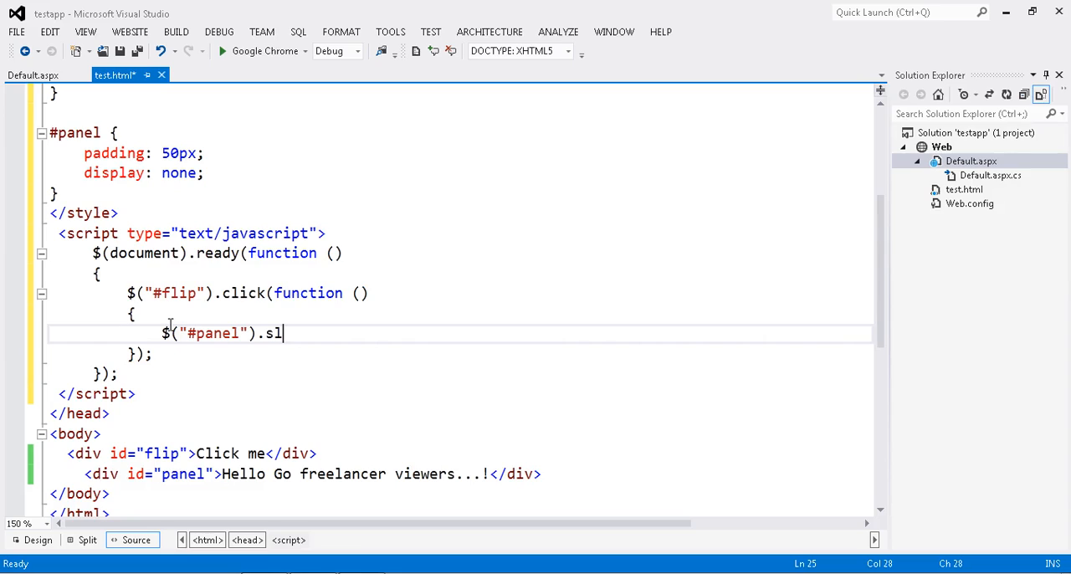
pyautogui.write('ideDown(')
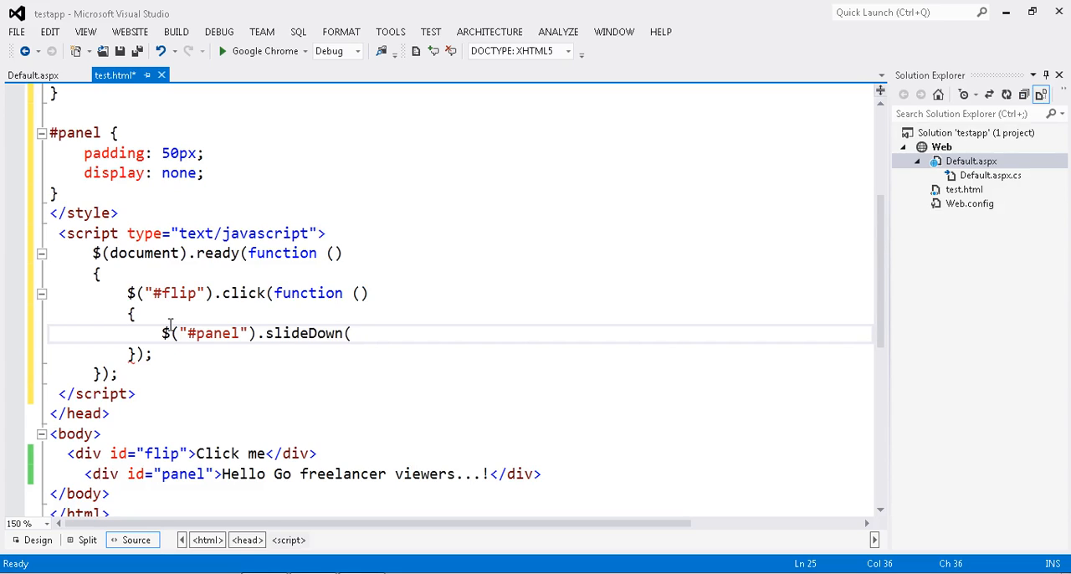
pyautogui.write('1000')
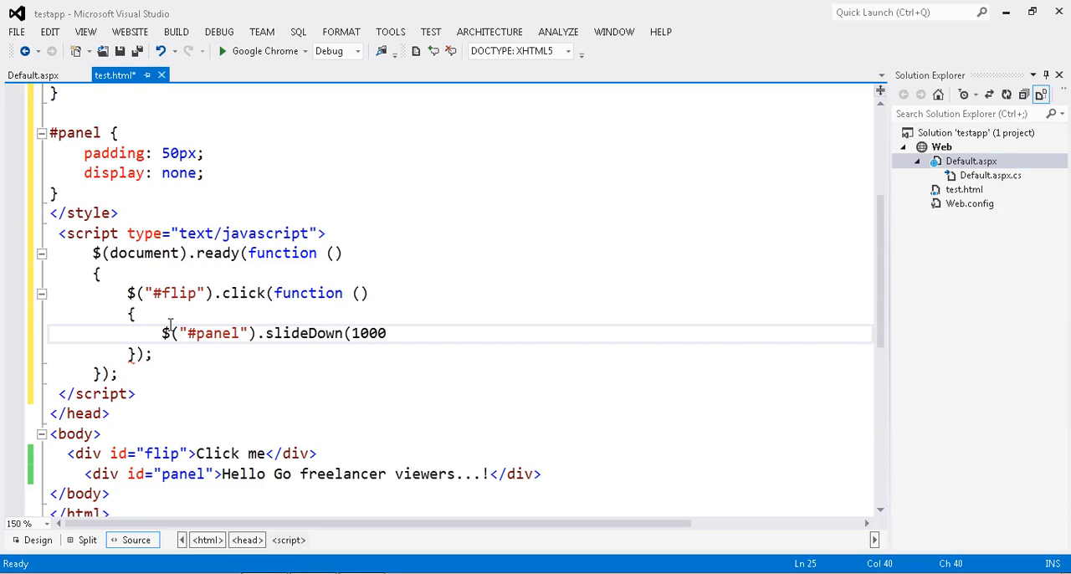
# Close the slideDown(1000) statement and save test.html
pyautogui.click(387, 333)
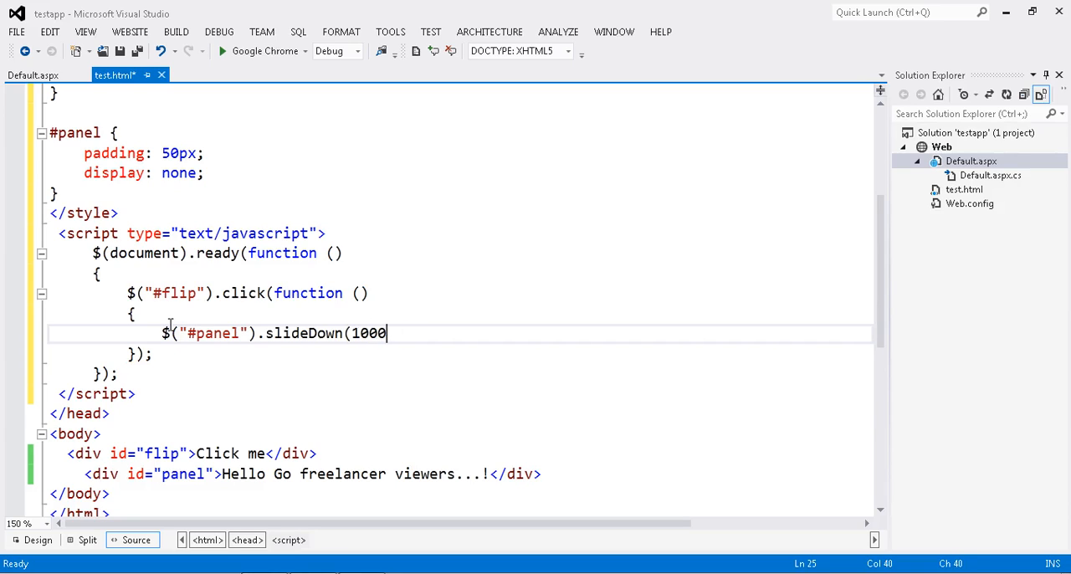
pyautogui.write(');')
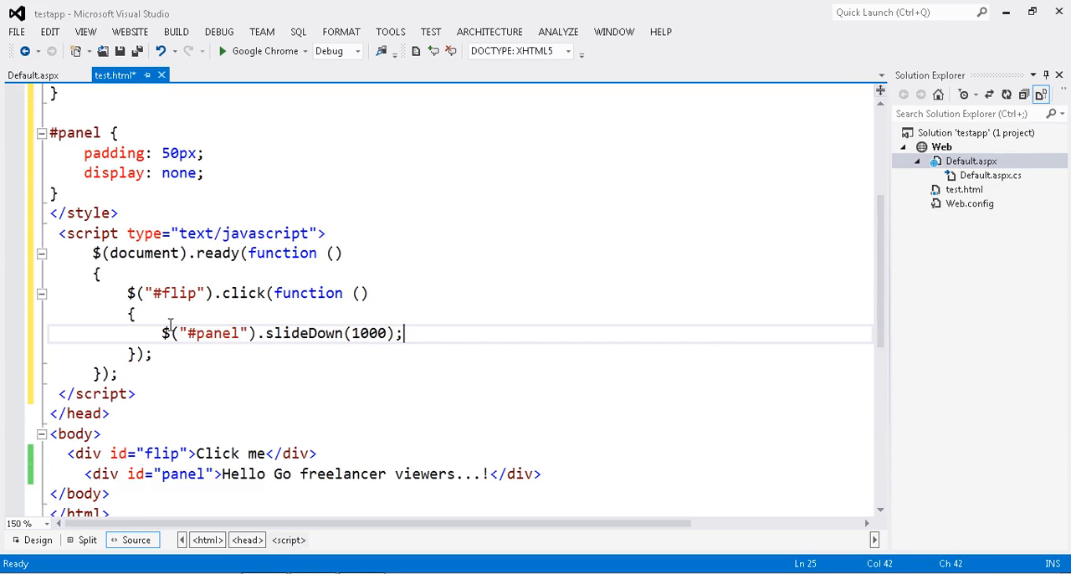
pyautogui.press('ctrl+s')
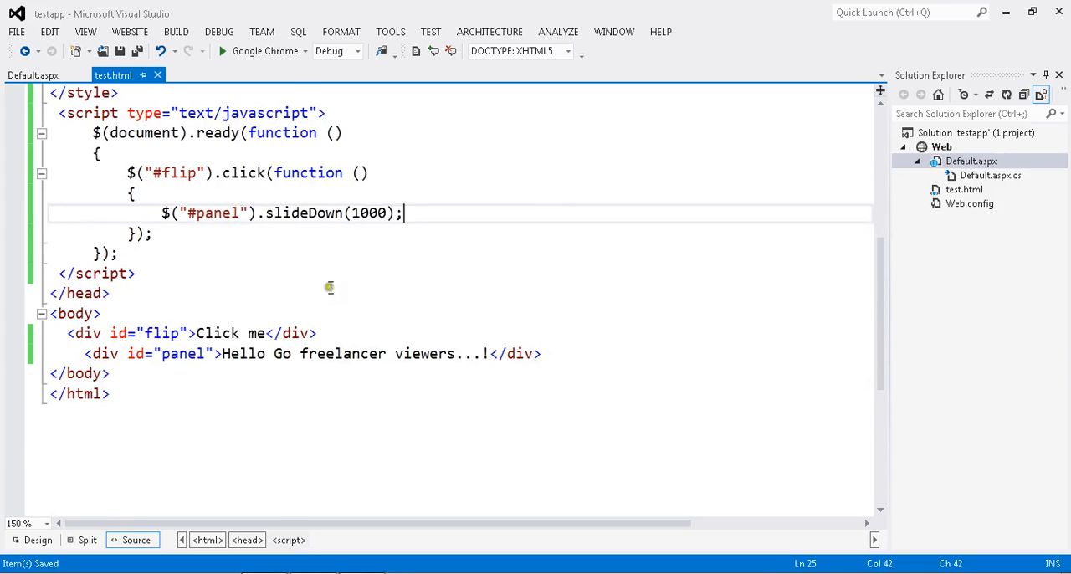
pyautogui.click(367, 333)
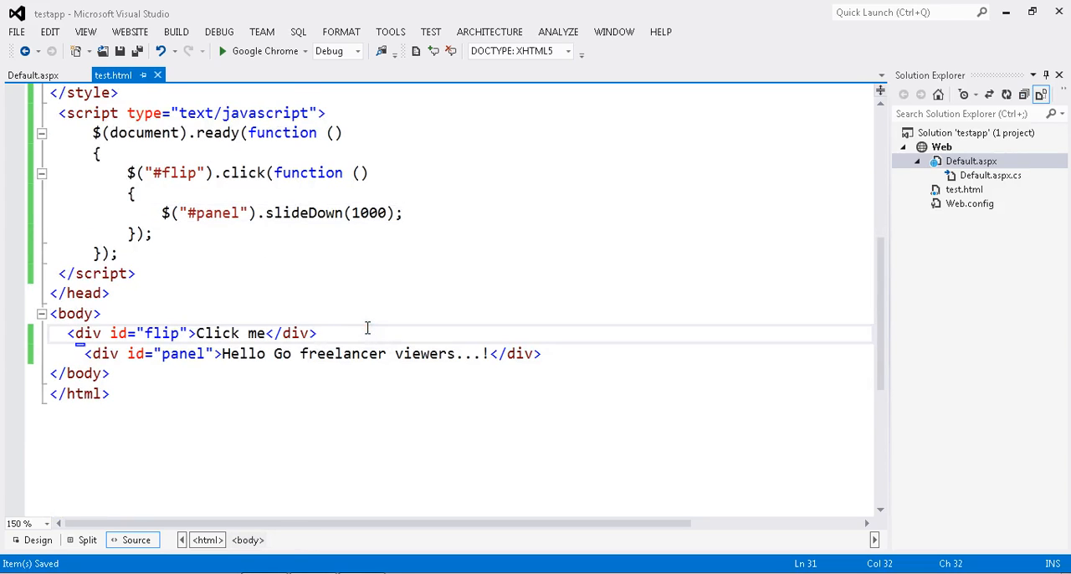
pyautogui.scroll(3)
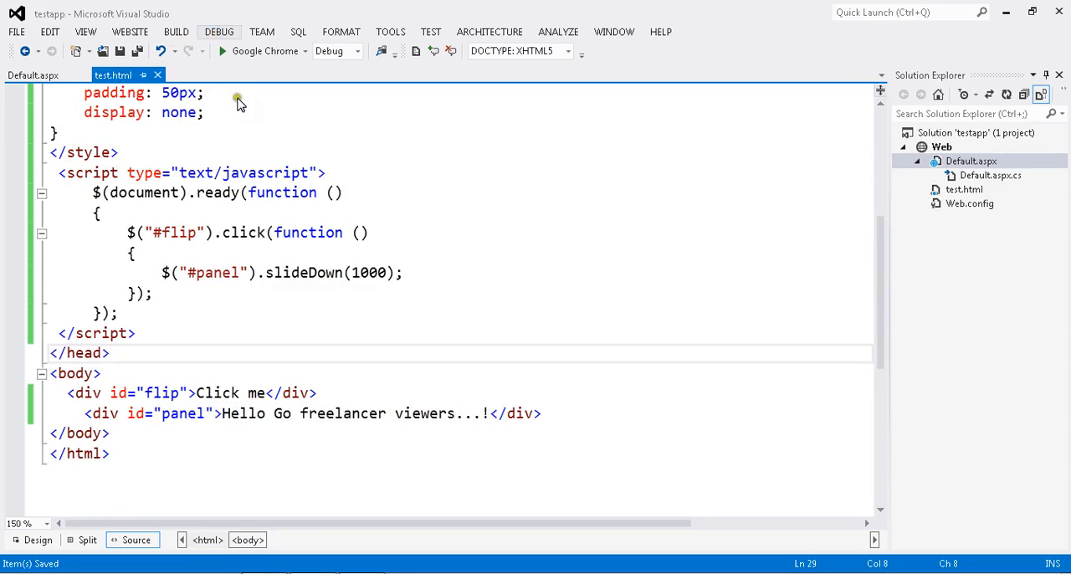
# Run test.html in Chrome, click Click me, reload, and click again to see the panel slide
pyautogui.click(222, 51)
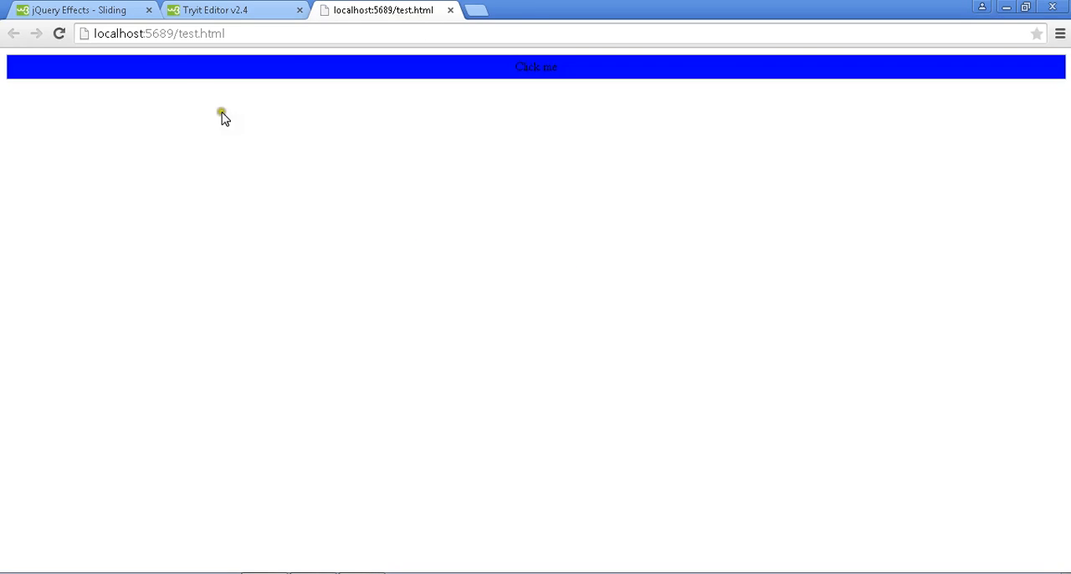
pyautogui.click(536, 67)
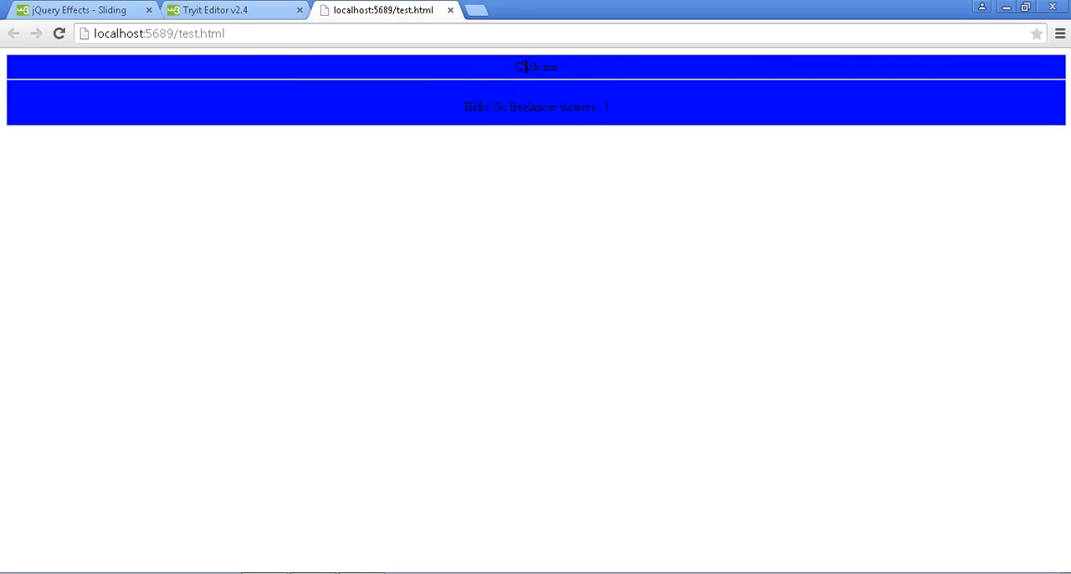
pyautogui.click(537, 67)
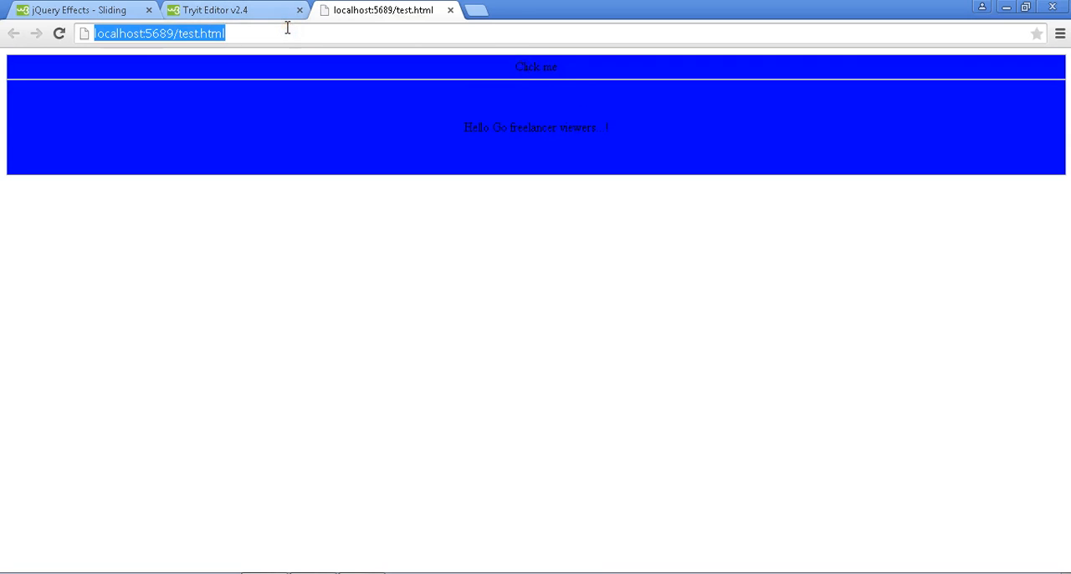
pyautogui.click(536, 67)
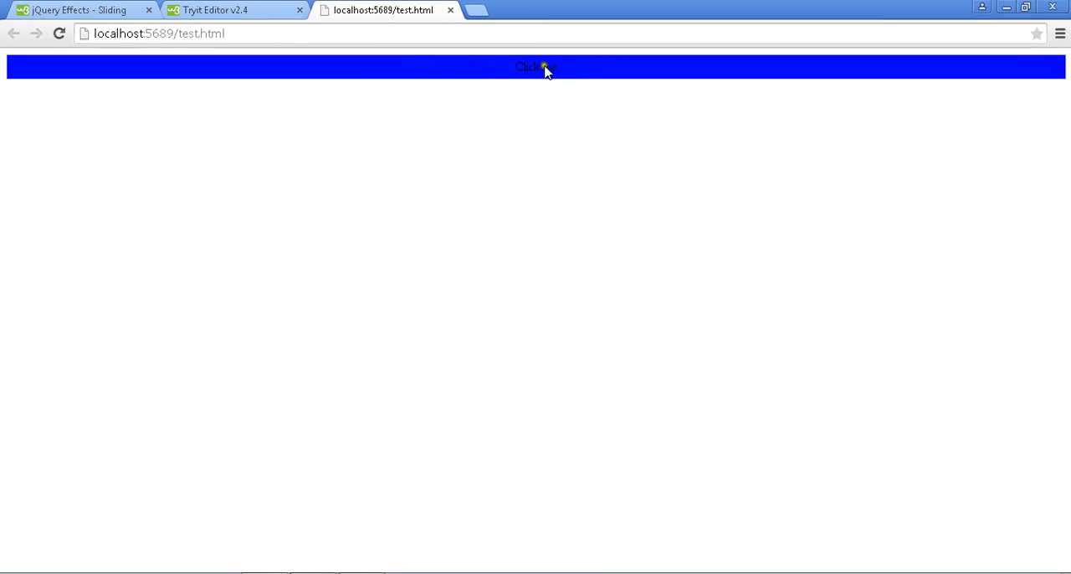
pyautogui.click(536, 67)
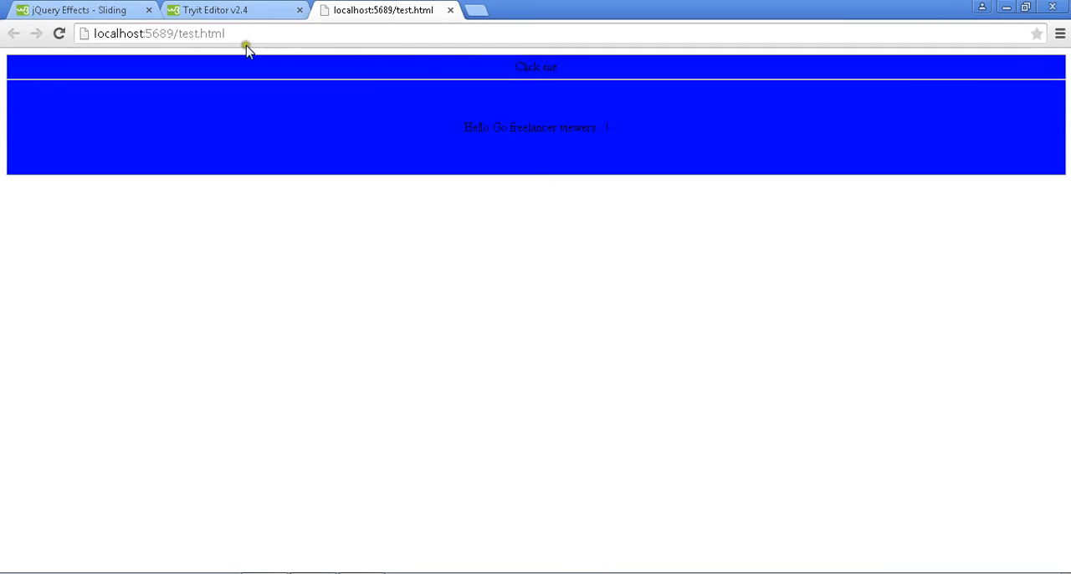
pyautogui.click(535, 67)
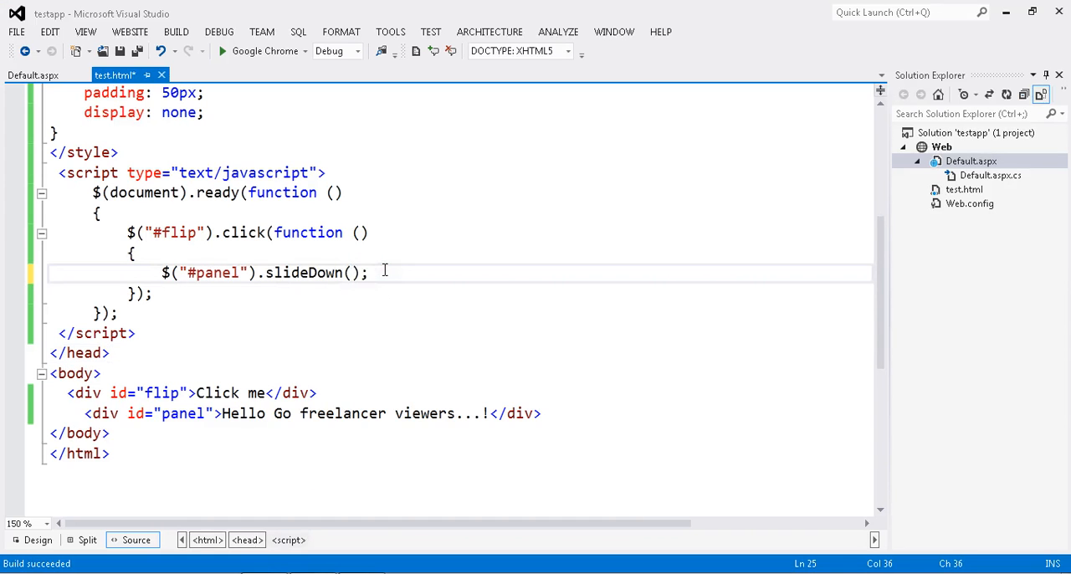
# Reload localhost:5689/test.html in Chrome, click the bar, and return to the slideDown line
pyautogui.click(121, 51)
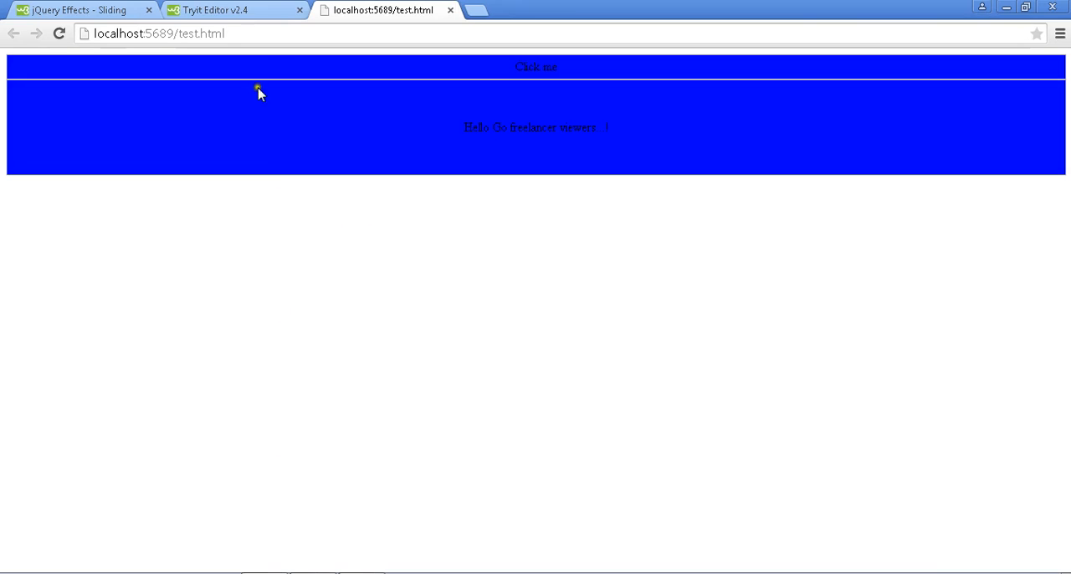
pyautogui.write('\\')
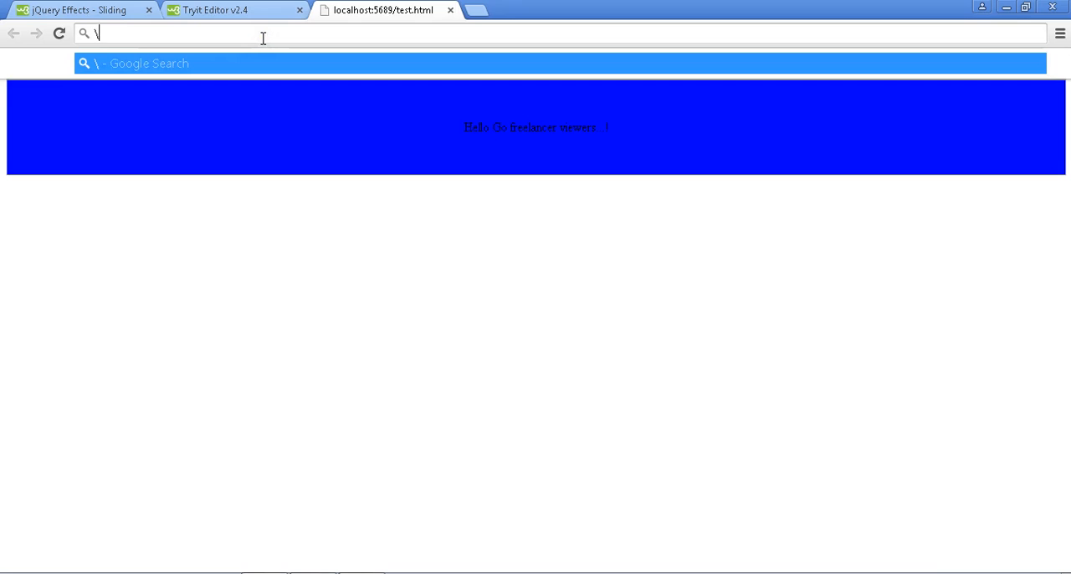
pyautogui.write('localhost:5689/test.html')
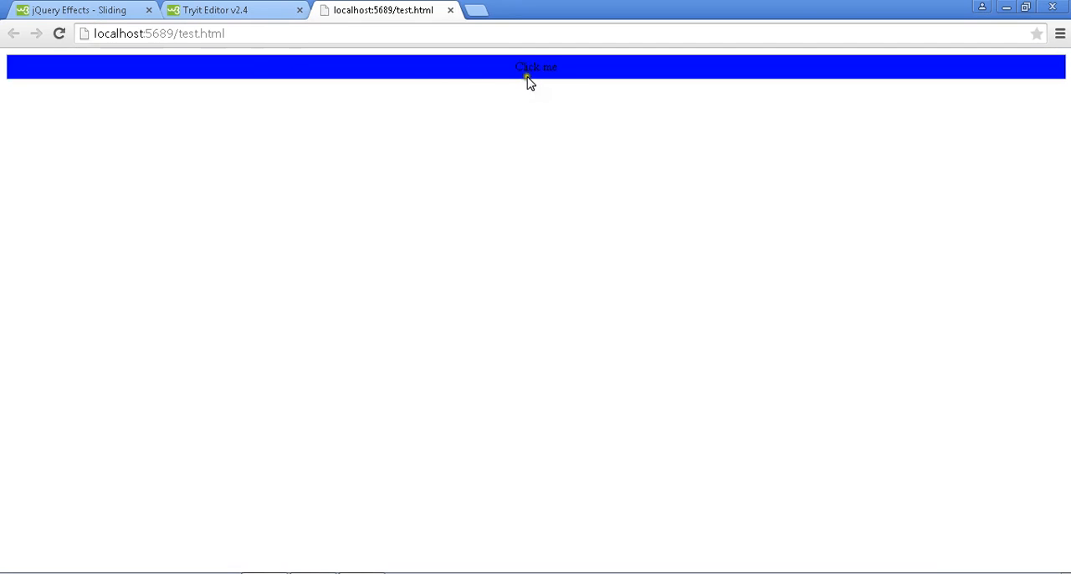
pyautogui.click(536, 67)
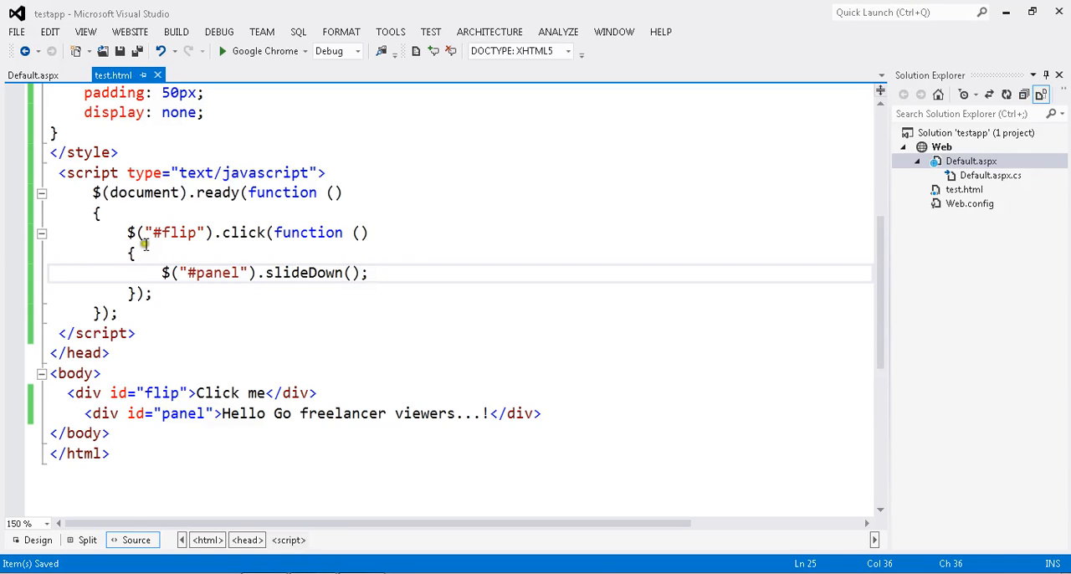
pyautogui.click(370, 273)
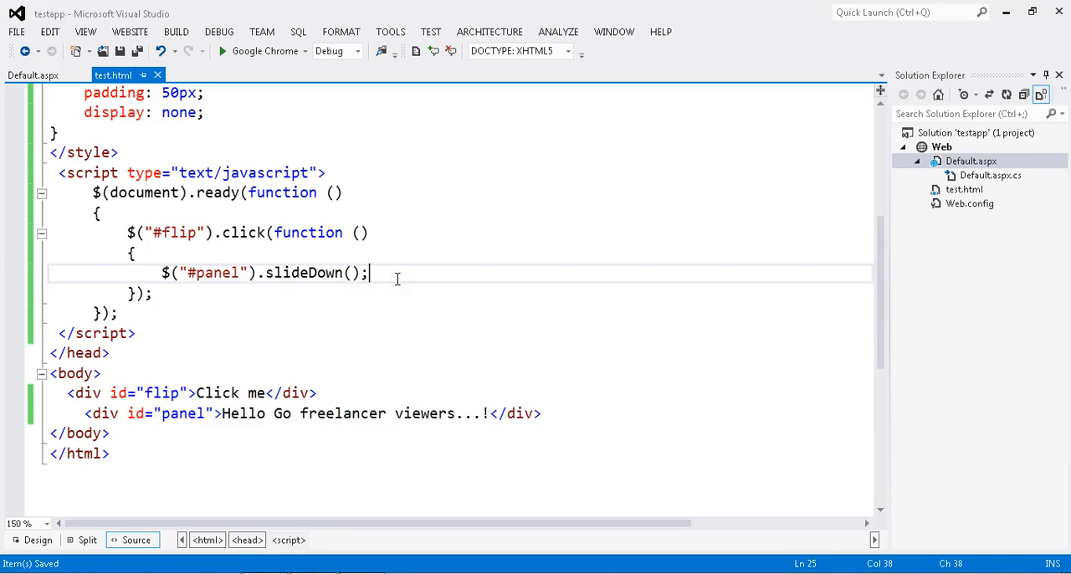